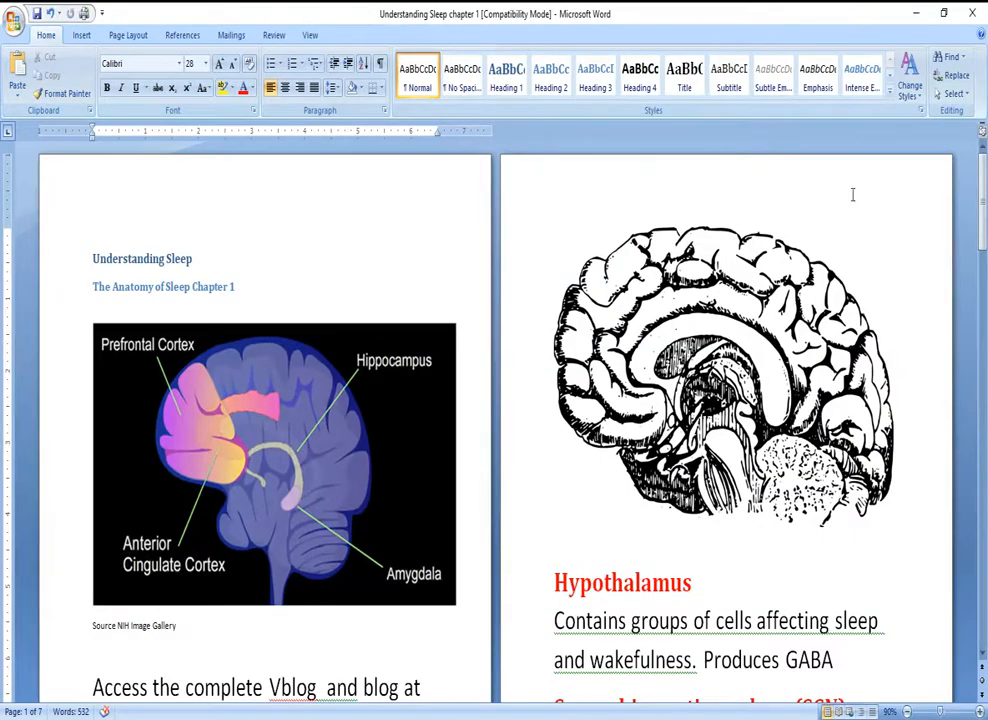
mouse_move(940, 708)
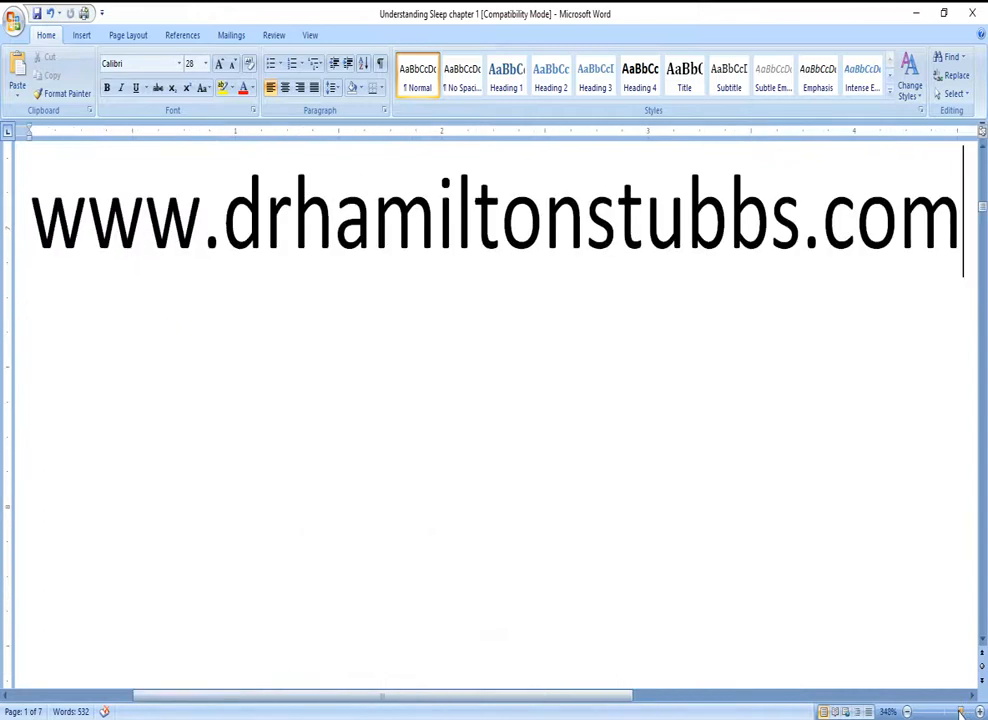
scroll("down", 3)
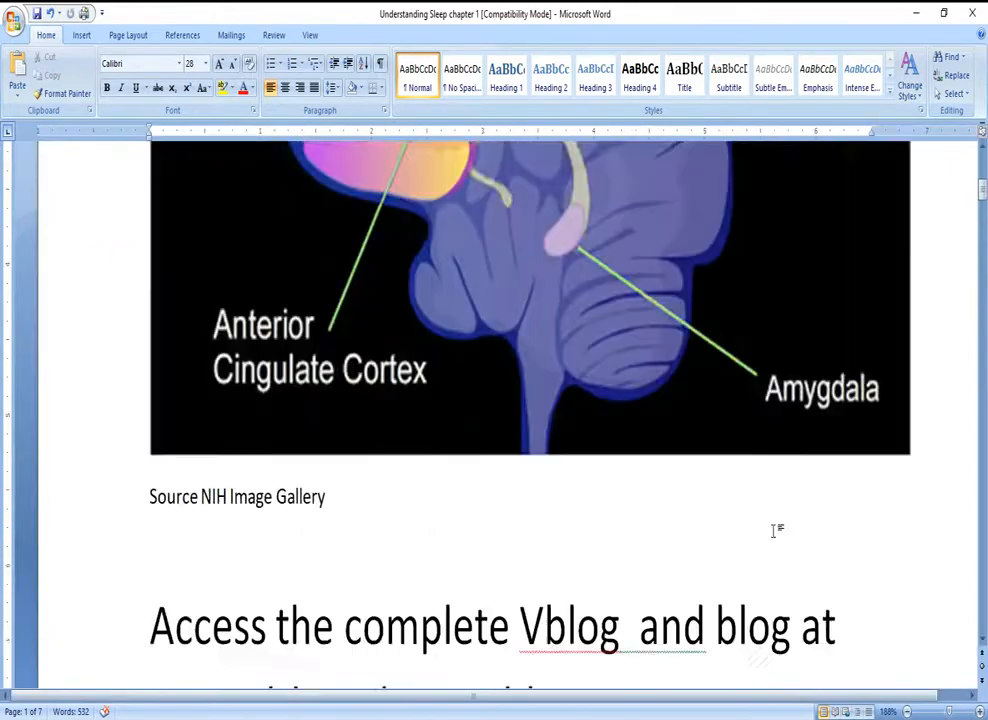
scroll("down", 3)
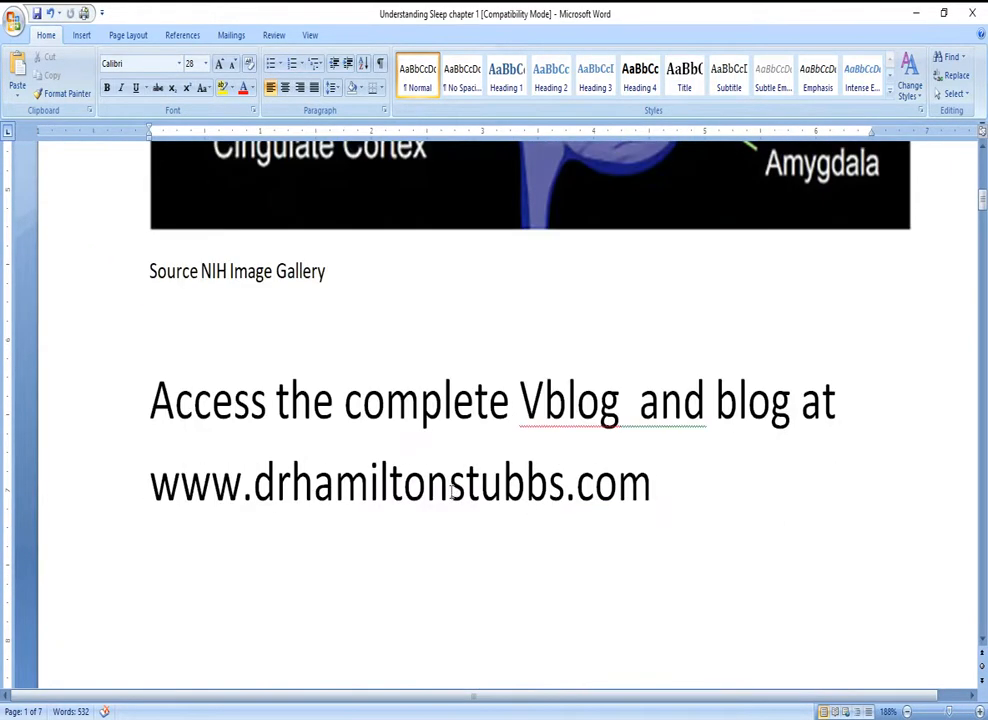
mouse_move(742, 460)
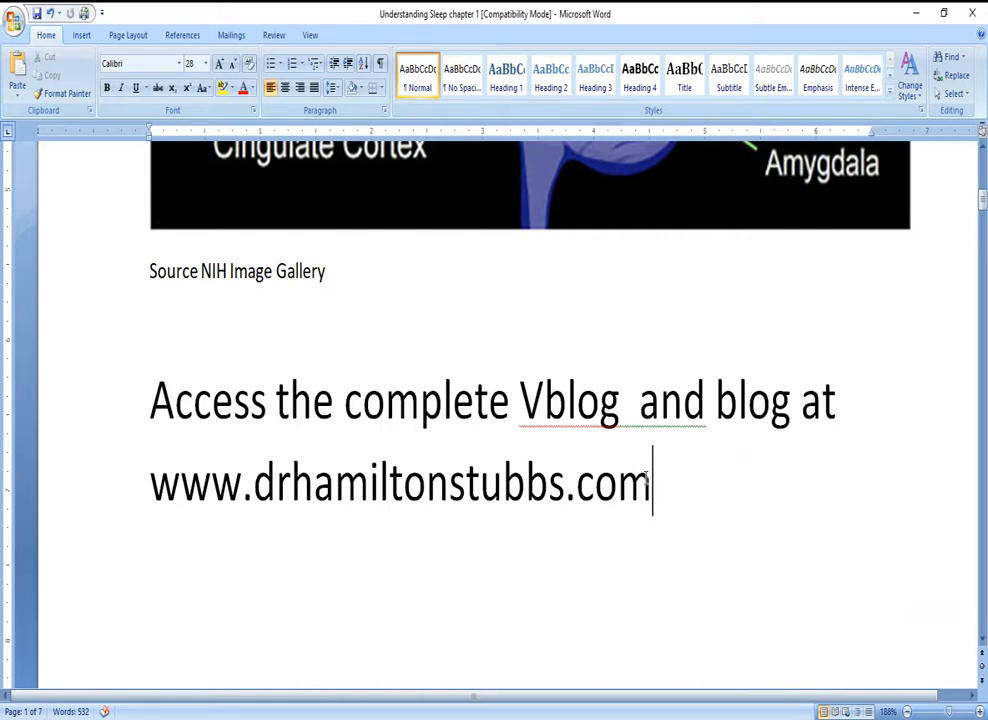
mouse_move(252, 520)
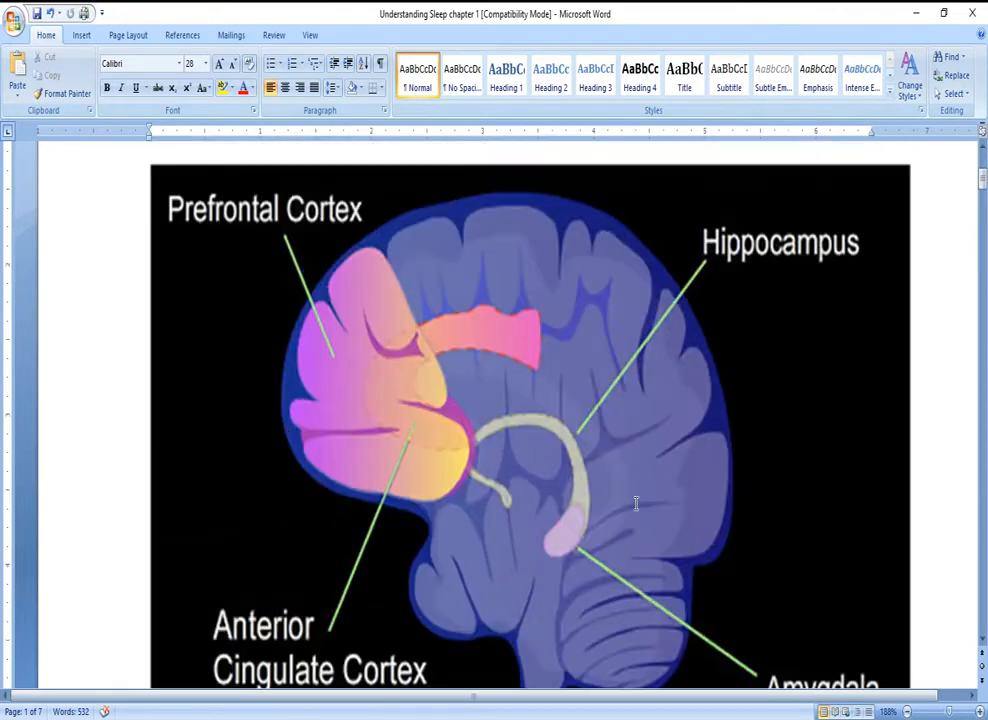
scroll("down", 3)
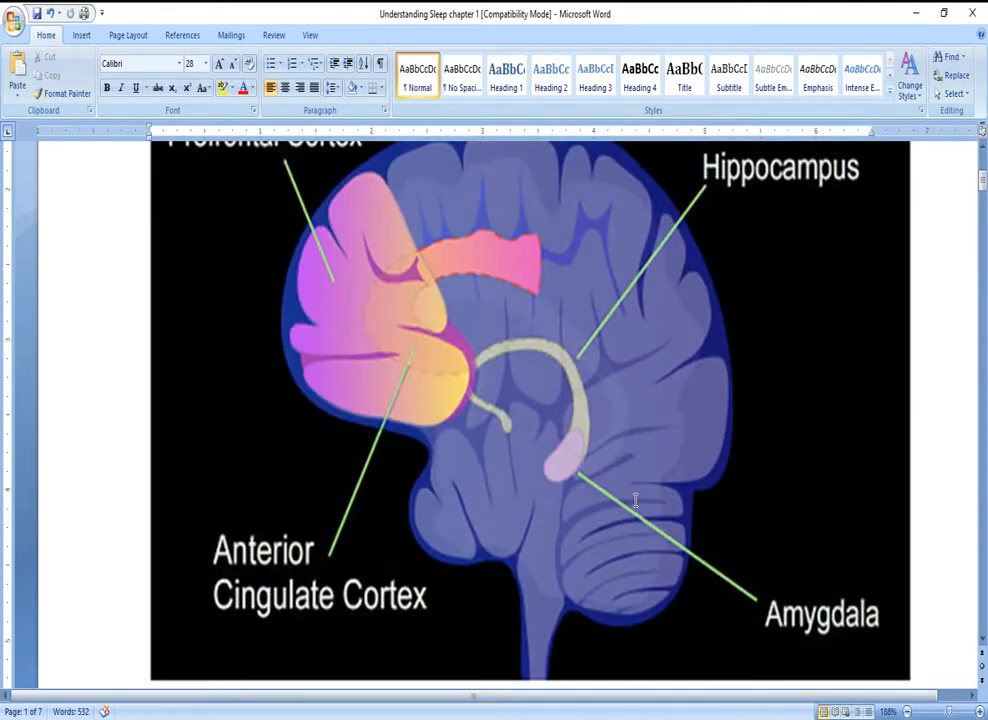
mouse_move(418, 208)
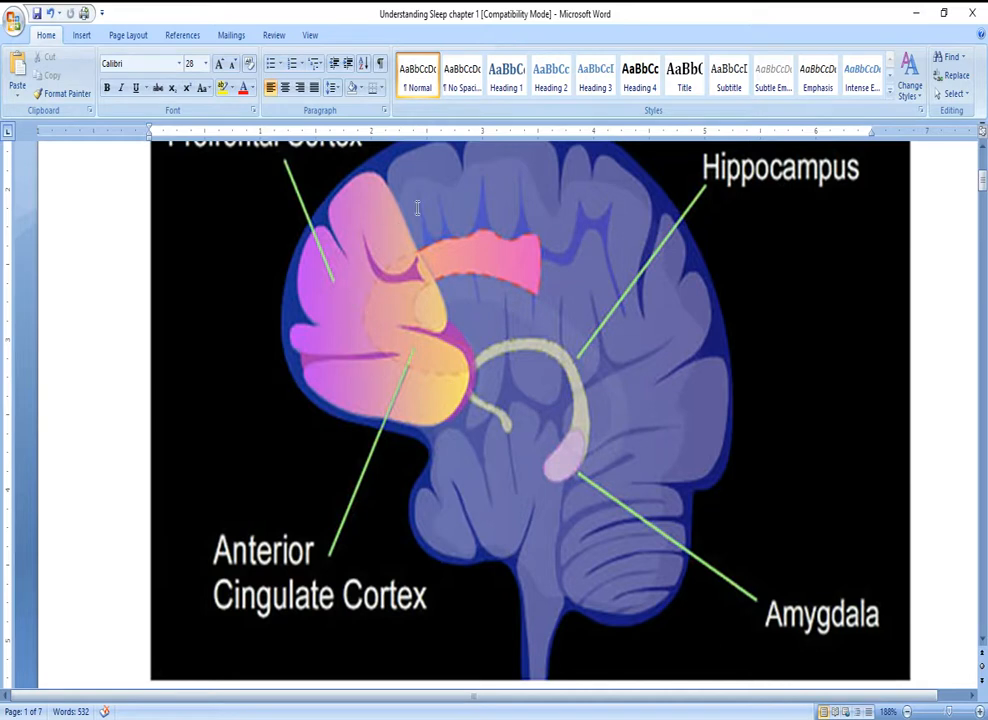
mouse_move(676, 418)
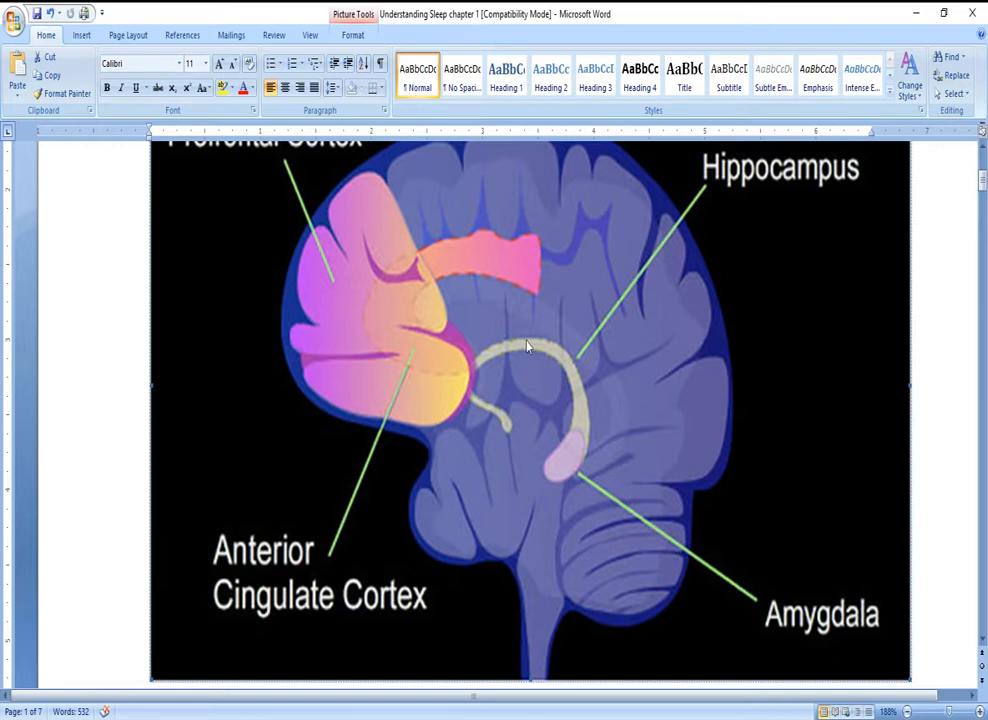
mouse_move(526, 364)
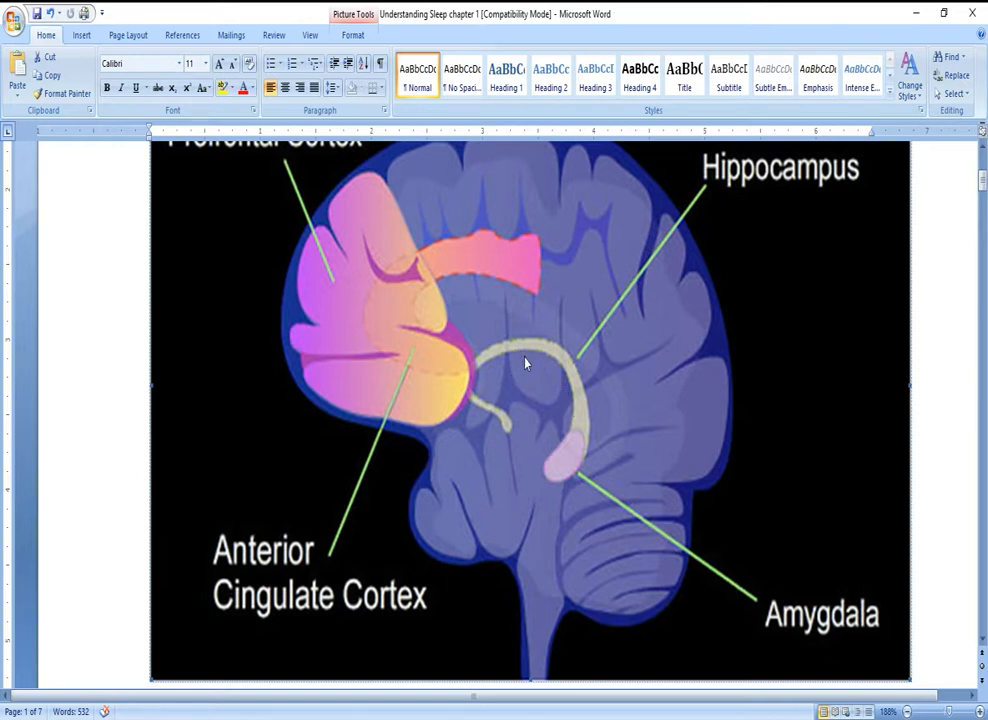
mouse_move(518, 366)
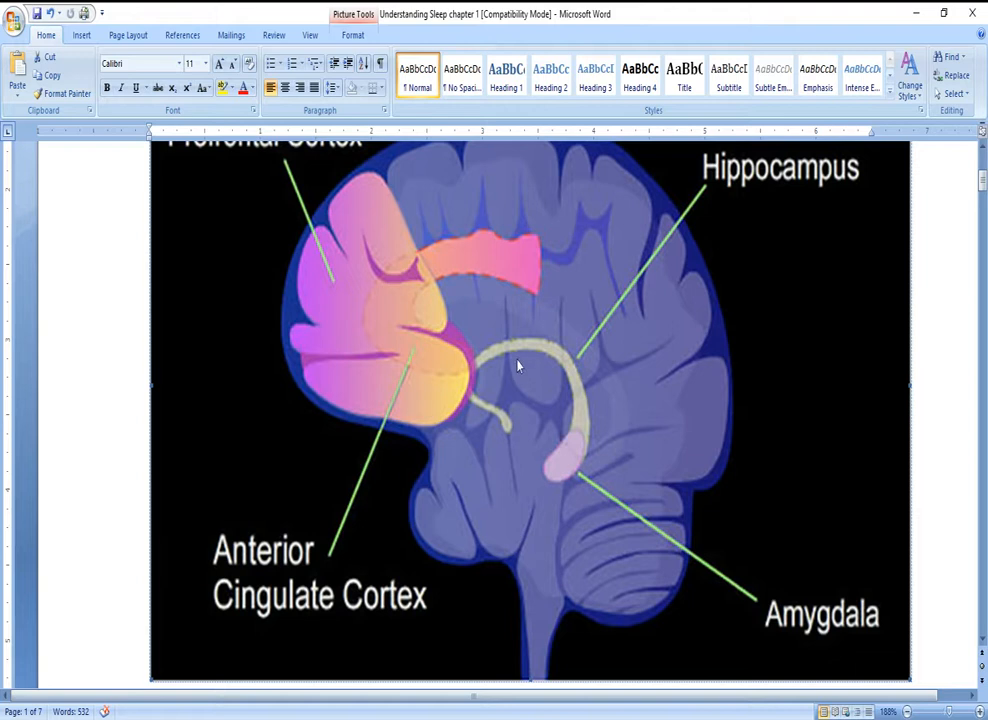
mouse_move(538, 400)
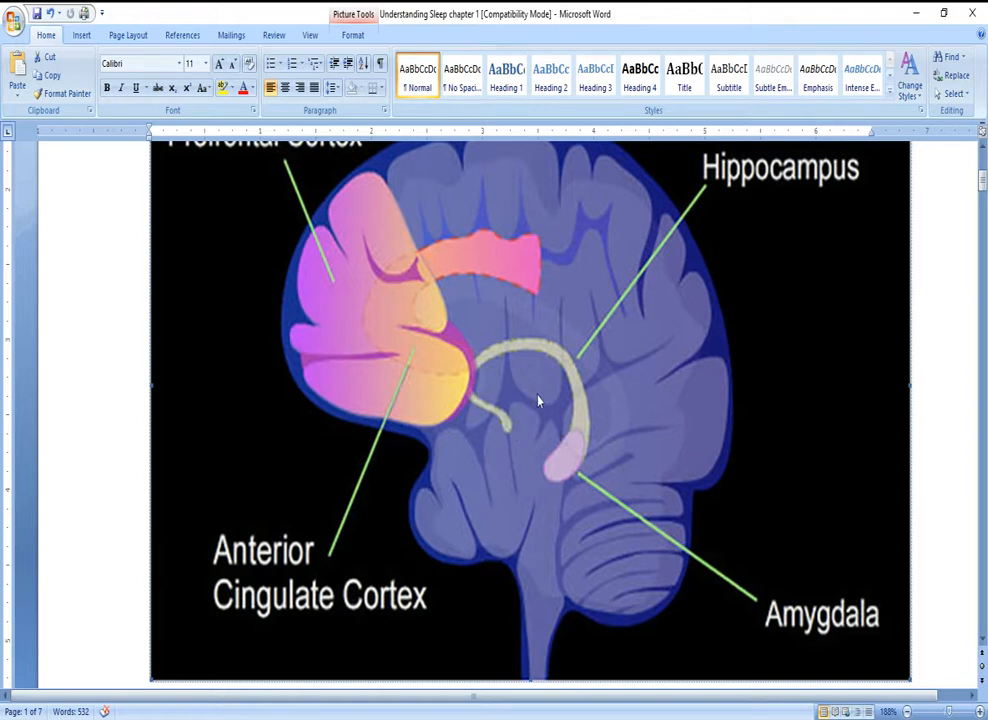
mouse_move(556, 388)
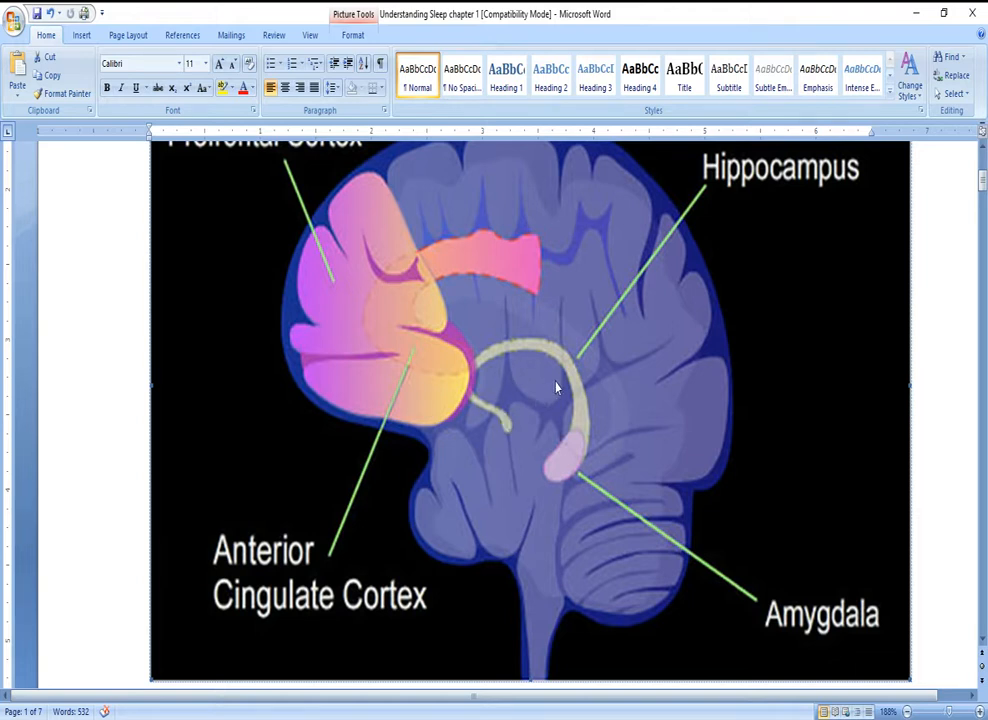
mouse_move(564, 384)
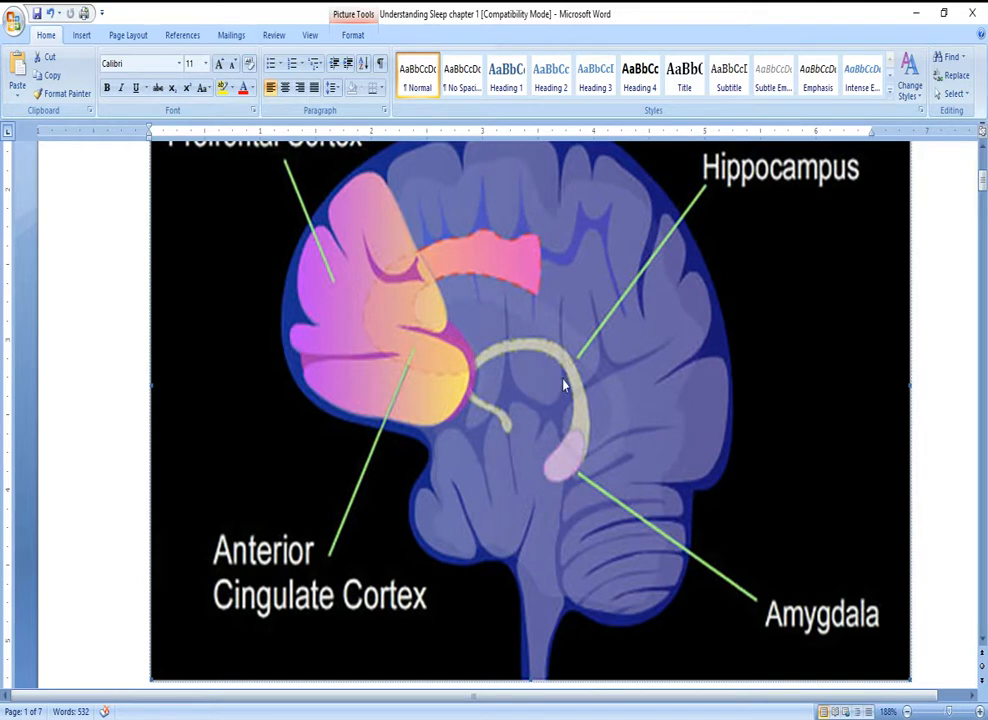
scroll("down", 3)
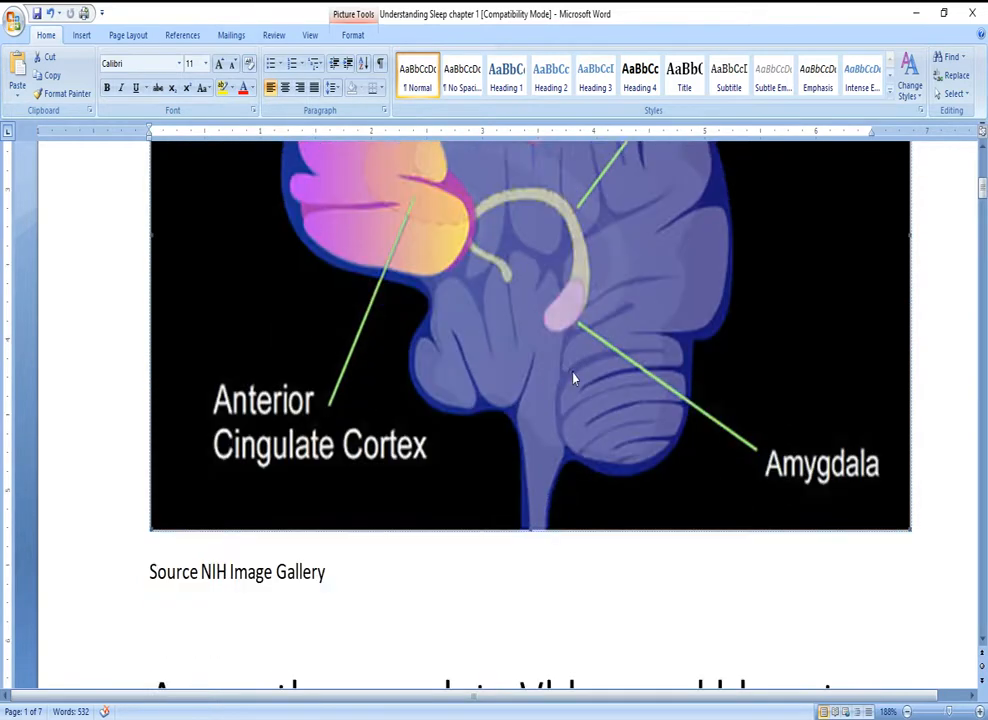
scroll("down", 3)
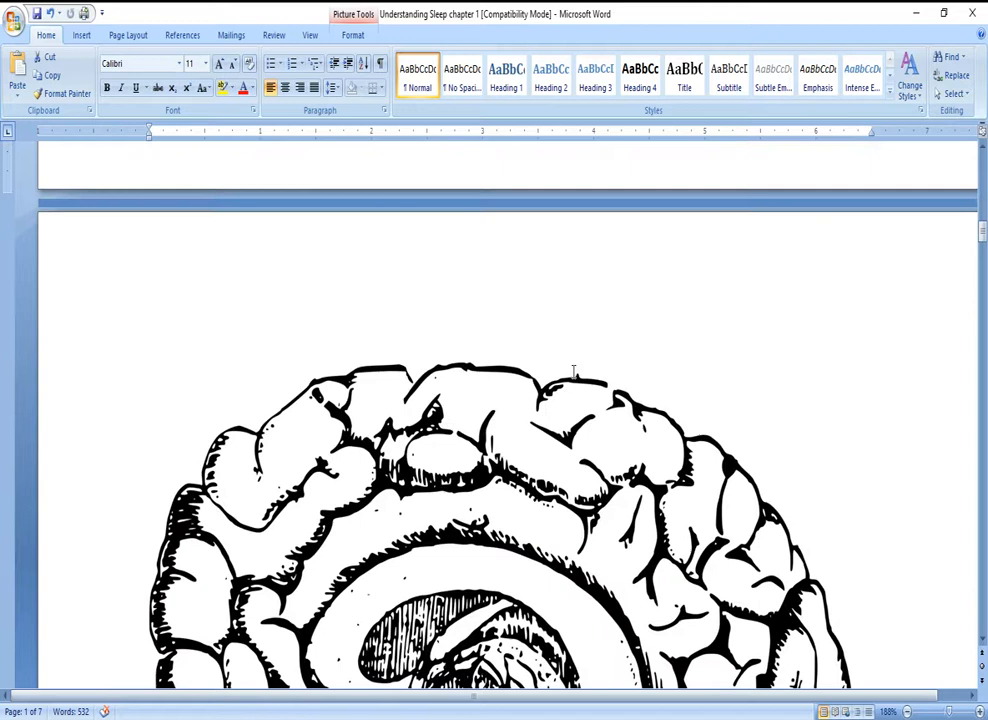
scroll("down", 3)
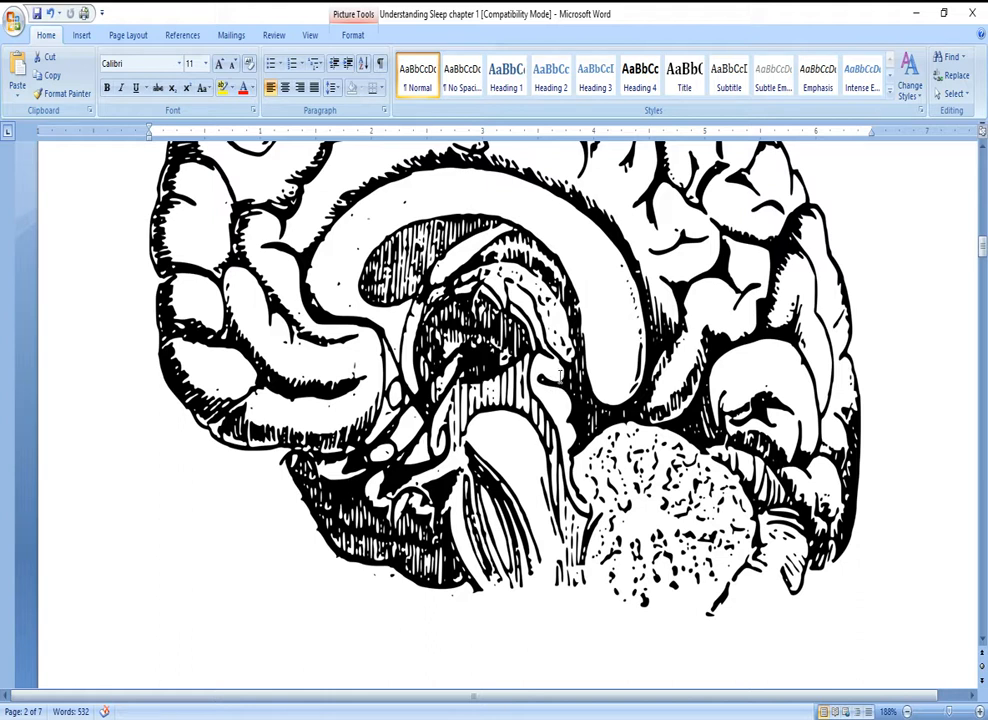
mouse_move(556, 376)
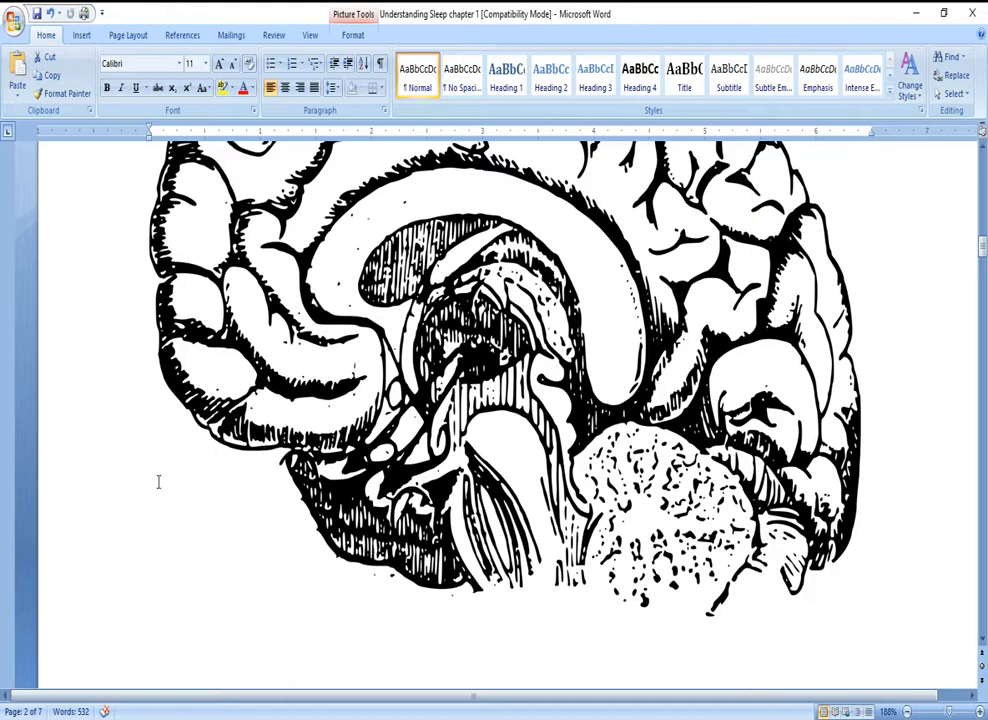
mouse_move(370, 456)
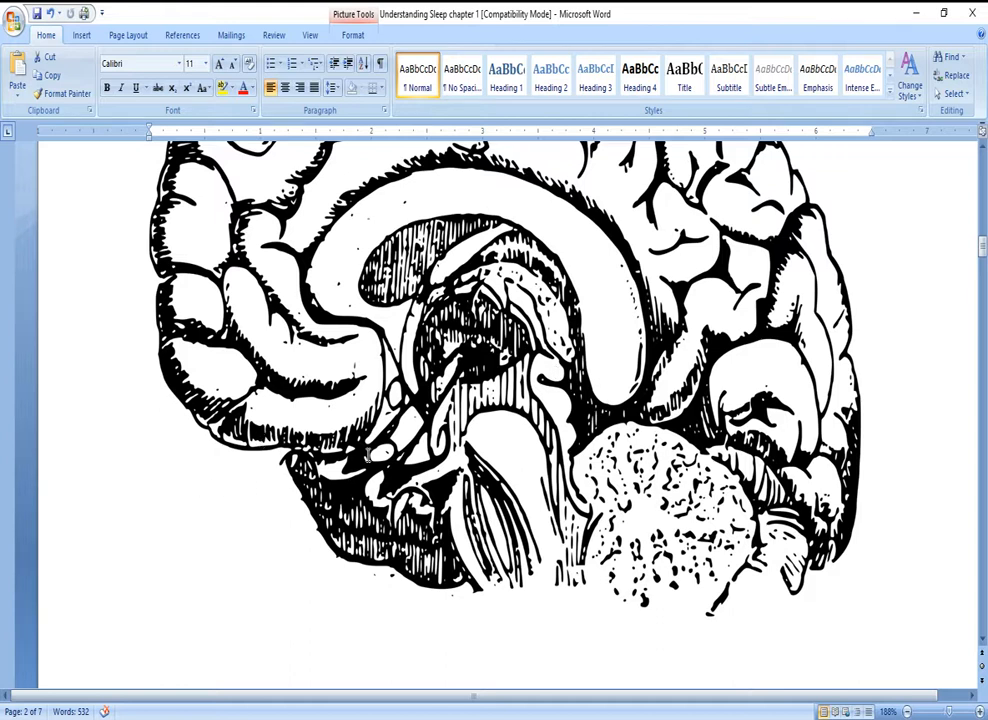
mouse_move(184, 502)
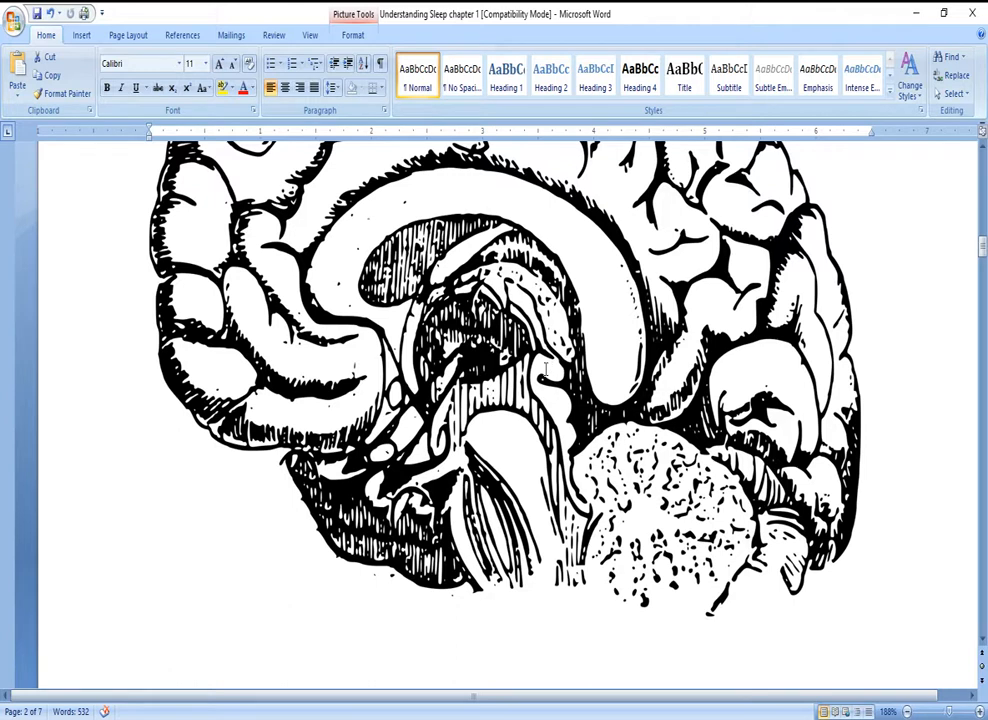
mouse_move(546, 370)
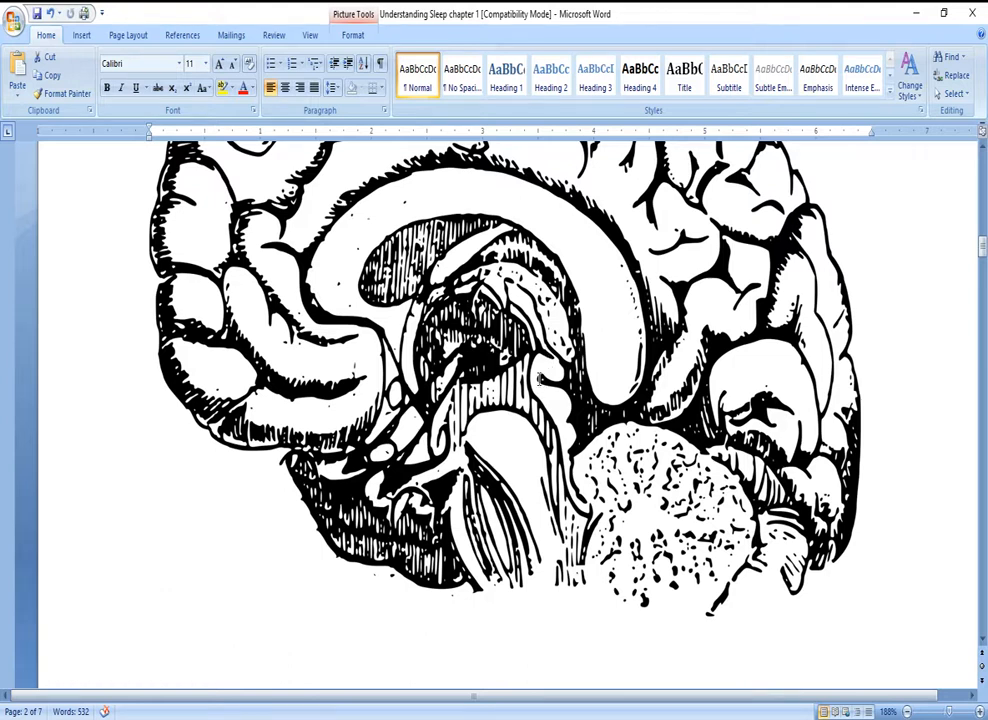
mouse_move(544, 372)
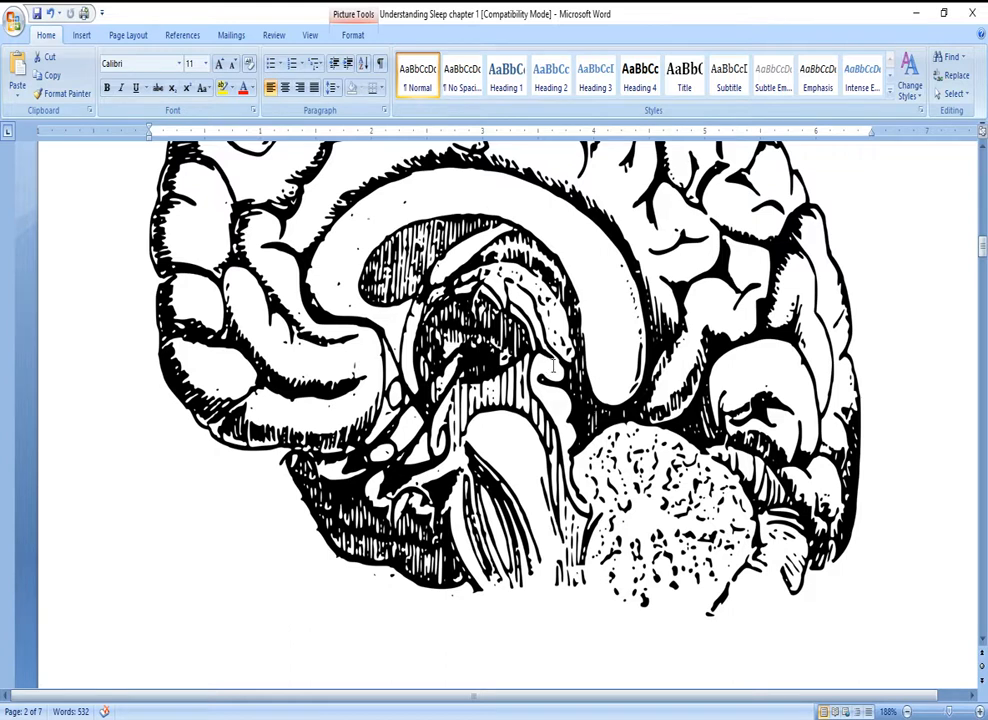
mouse_move(396, 414)
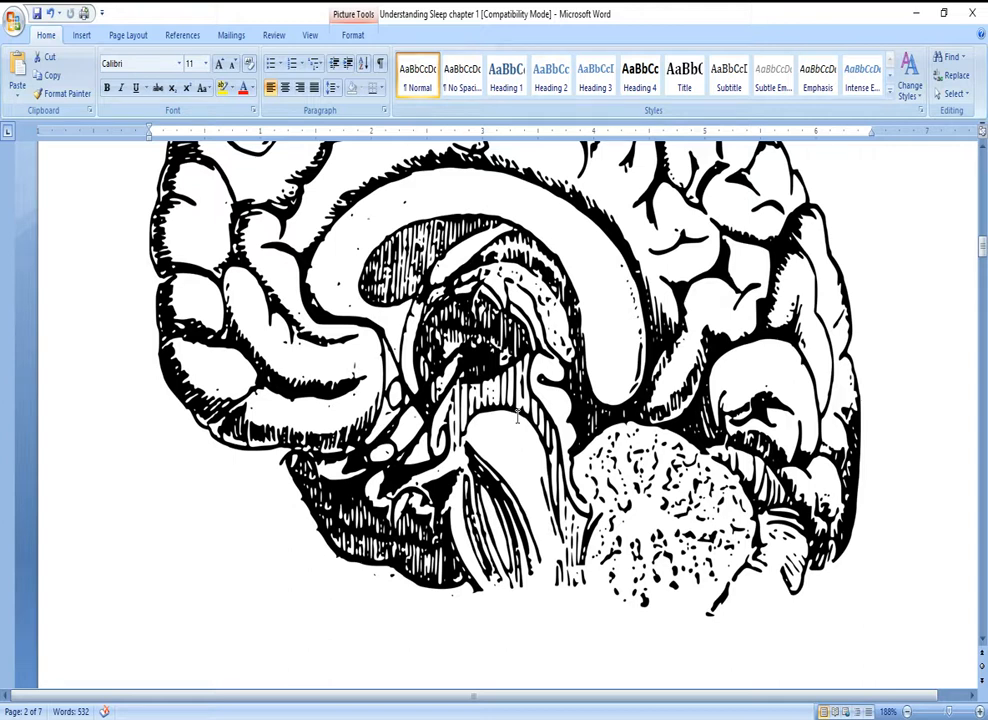
mouse_move(518, 428)
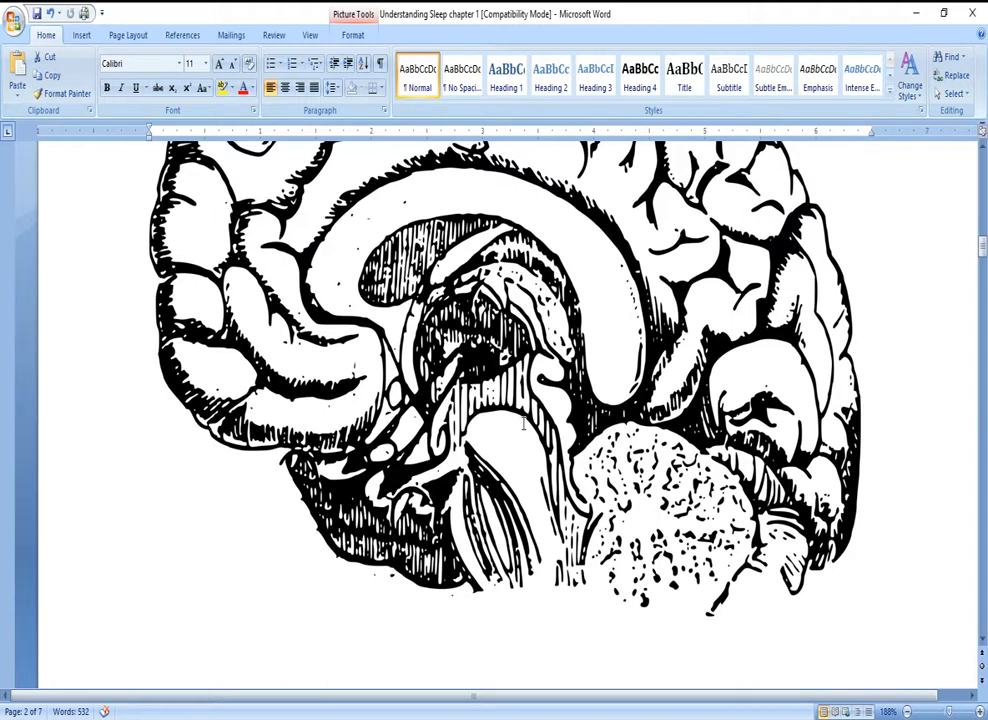
scroll("down", 3)
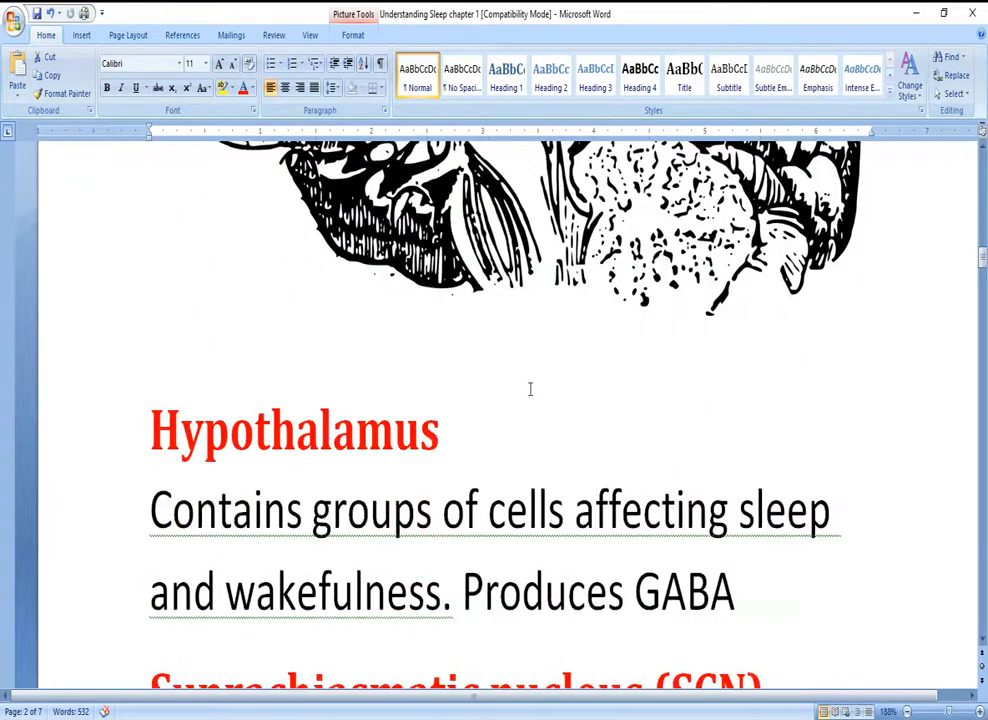
scroll("down", 3)
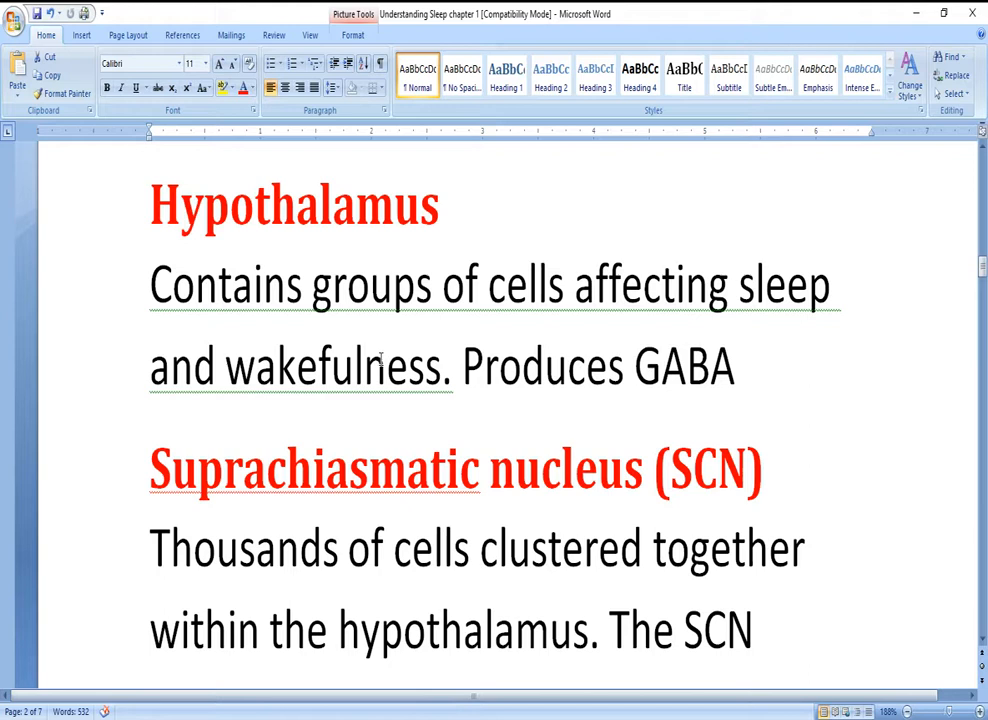
mouse_move(402, 424)
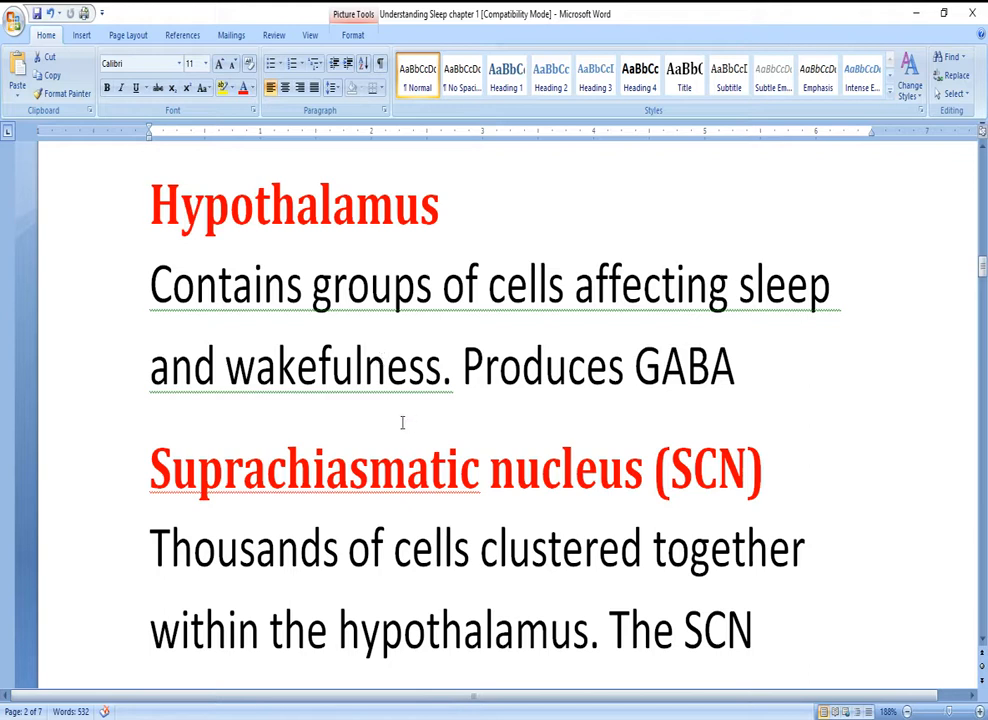
mouse_move(424, 428)
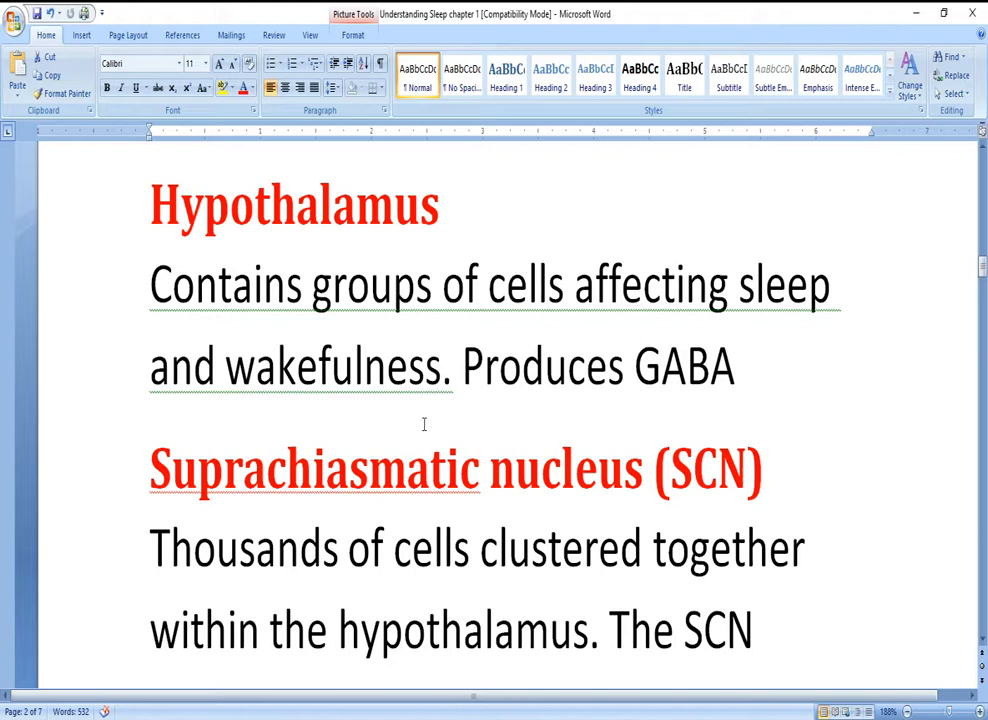
mouse_move(420, 418)
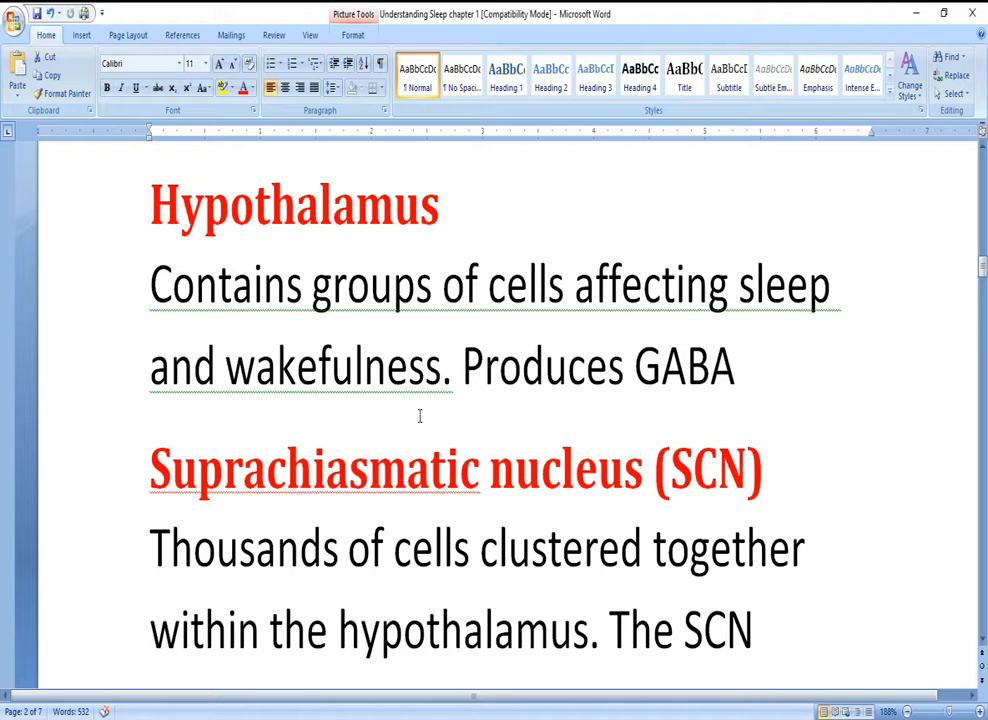
scroll("down", 3)
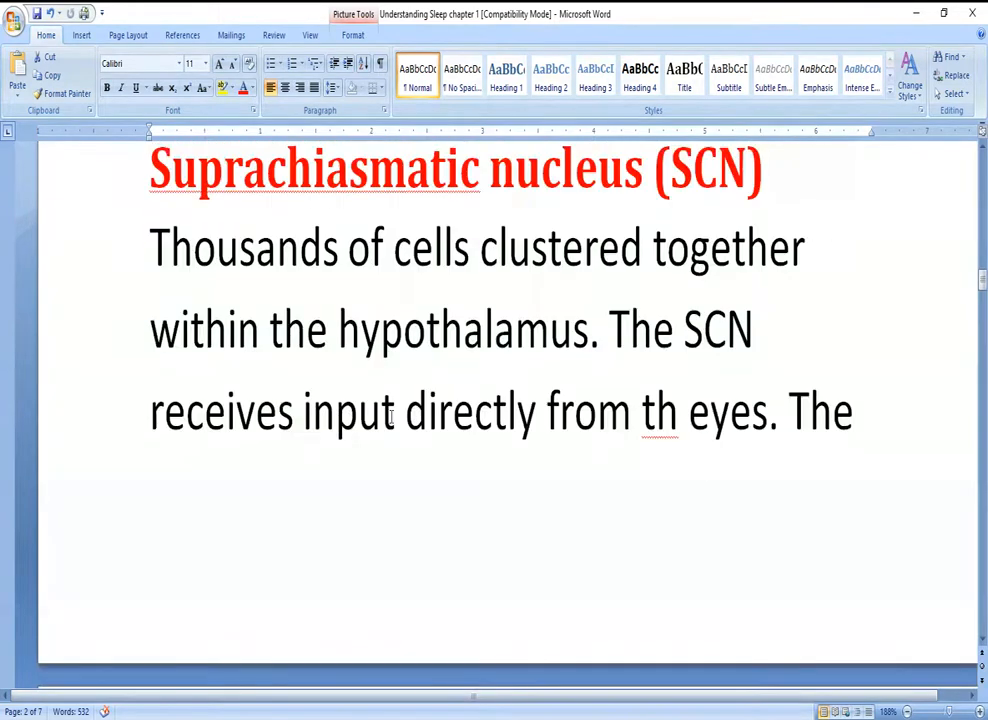
scroll("down", 3)
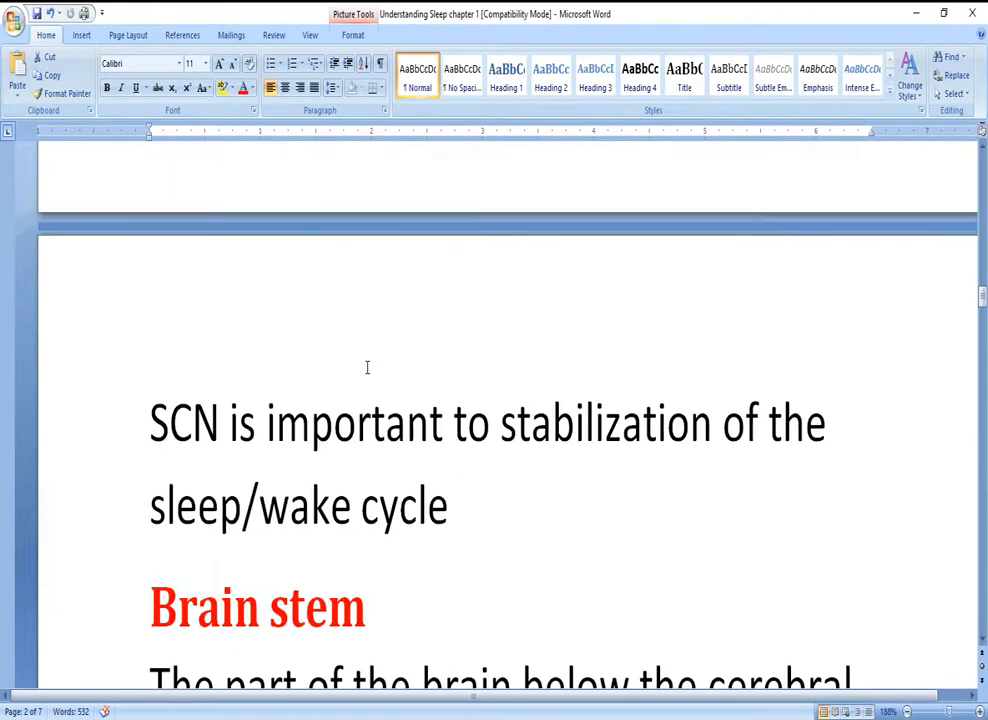
scroll("down", 3)
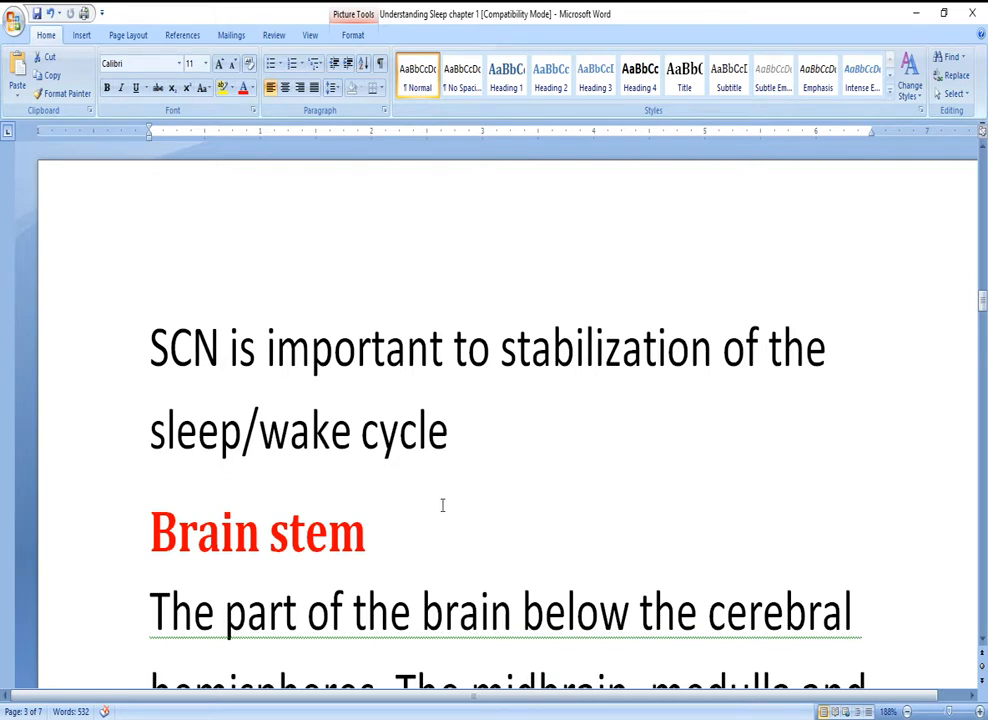
scroll("down", 3)
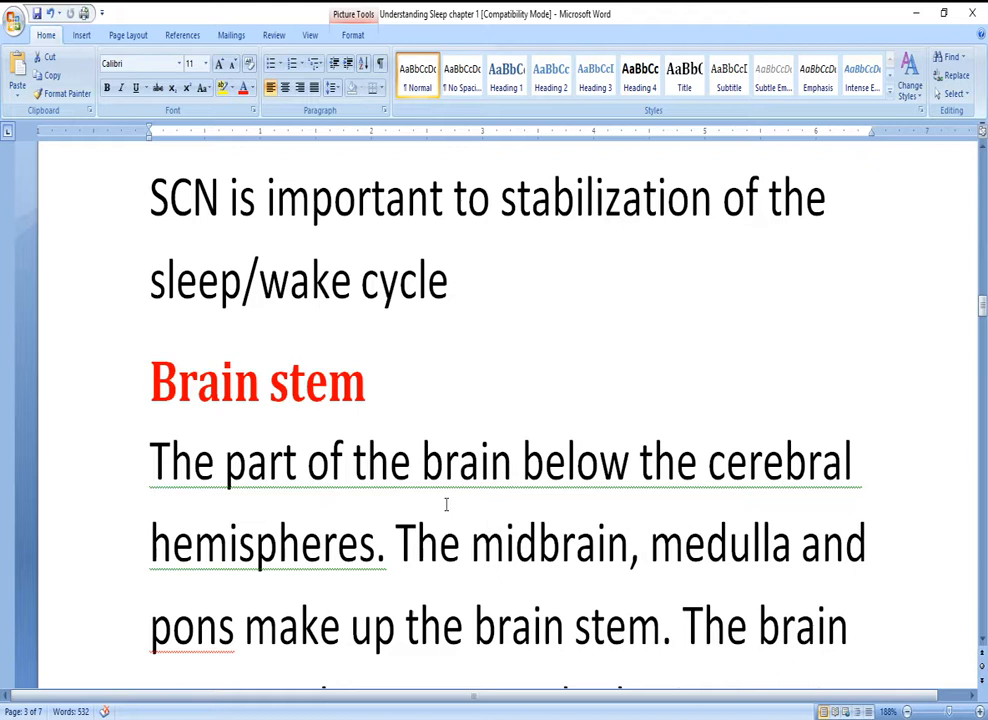
mouse_move(448, 498)
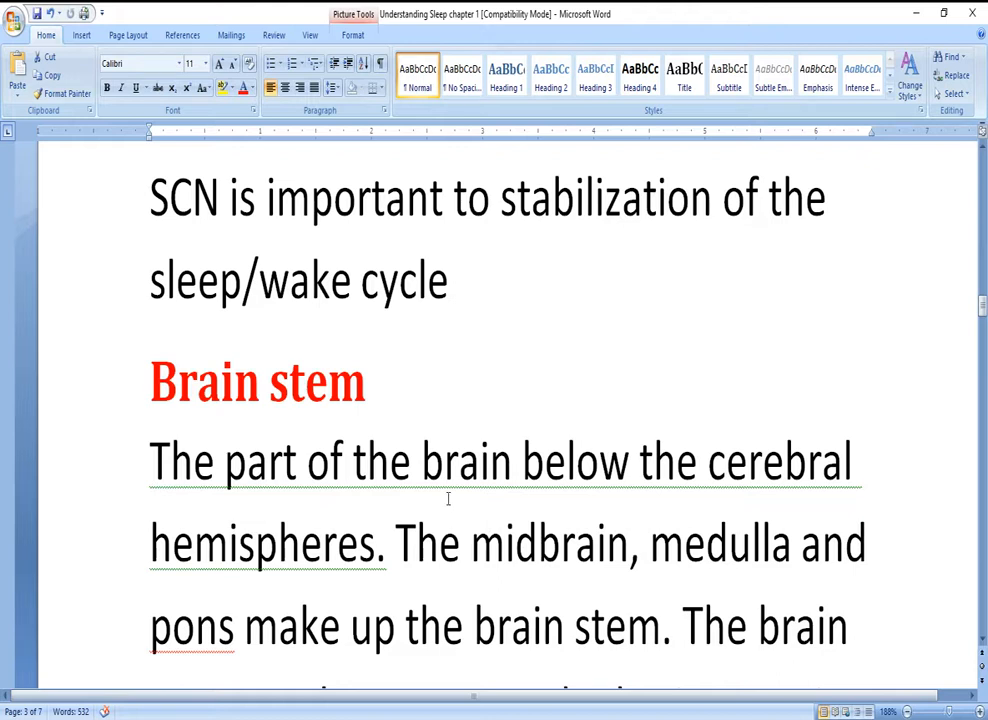
mouse_move(468, 460)
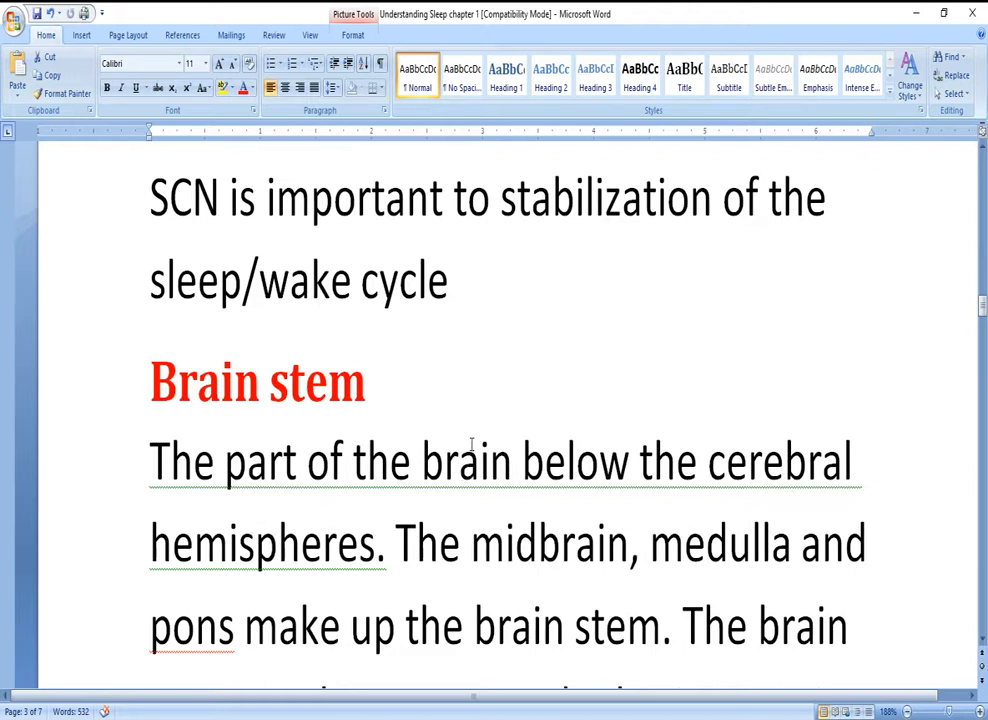
mouse_move(470, 436)
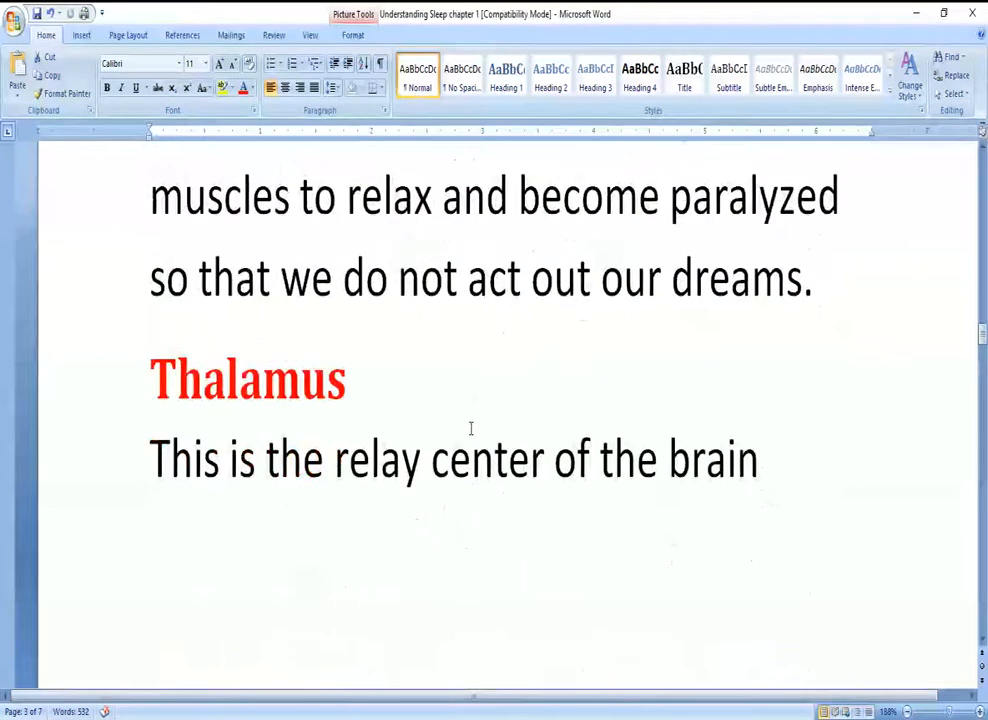
scroll("down", 3)
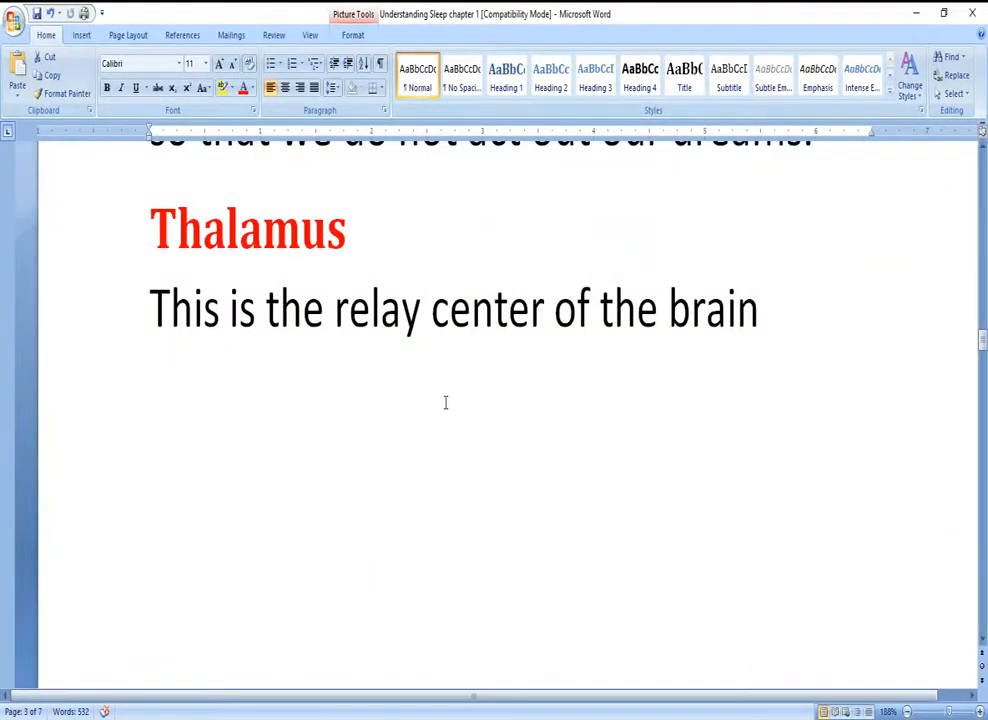
mouse_move(436, 404)
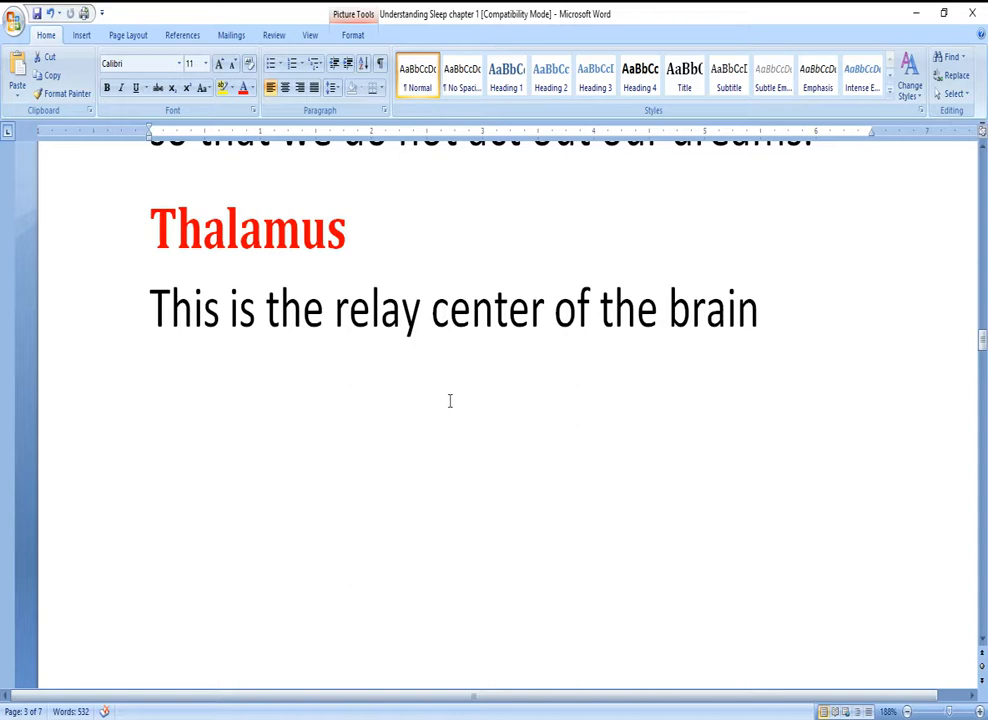
mouse_move(456, 396)
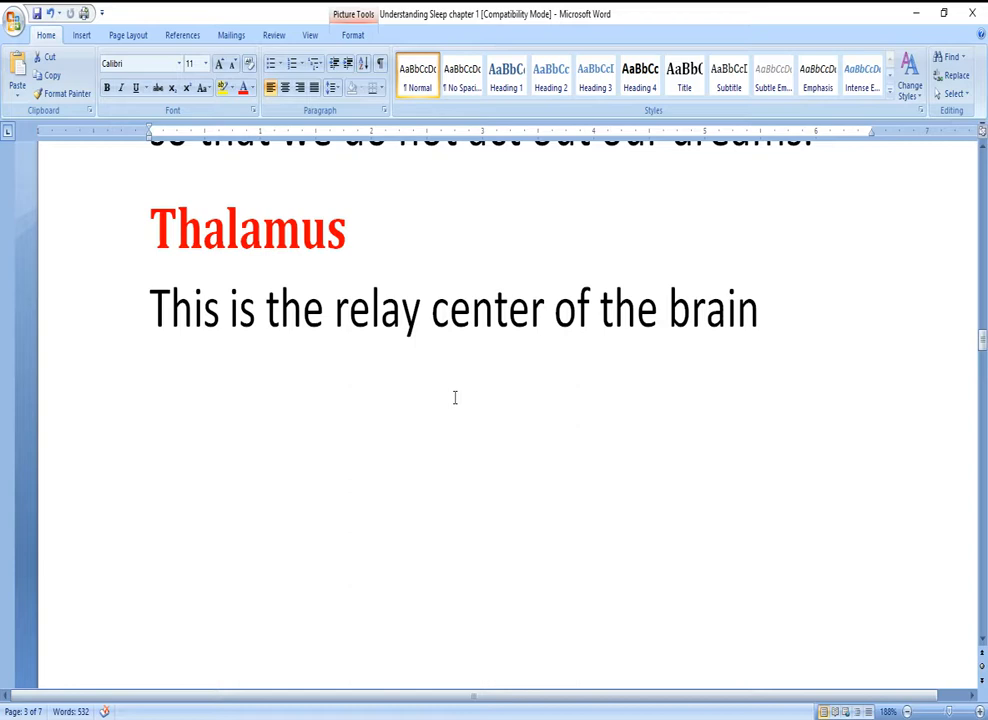
mouse_move(460, 390)
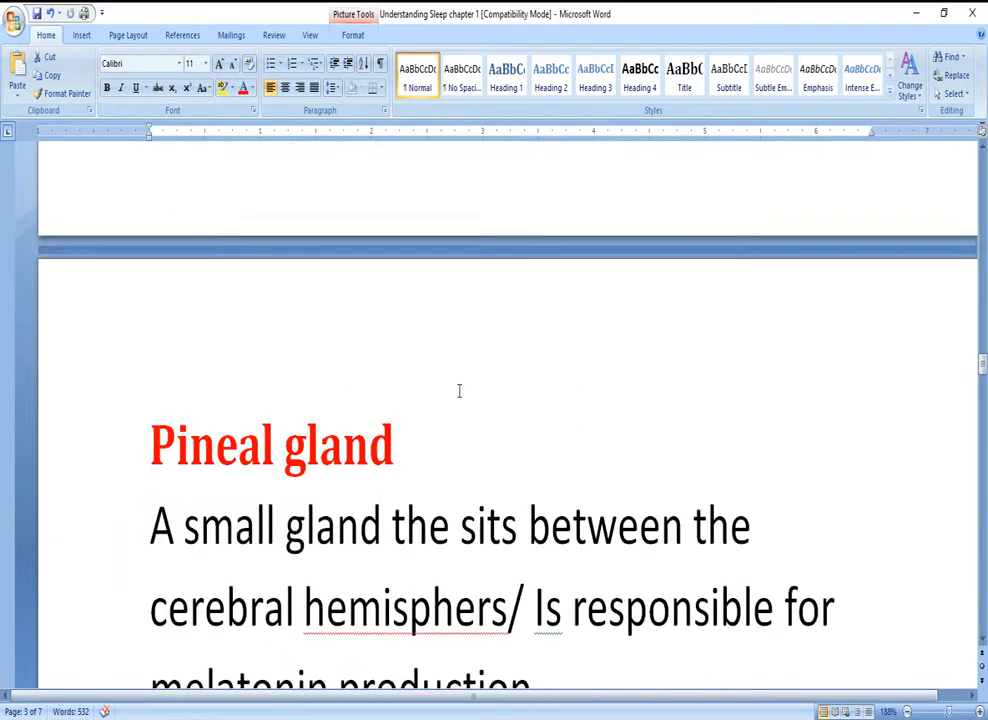
scroll("down", 3)
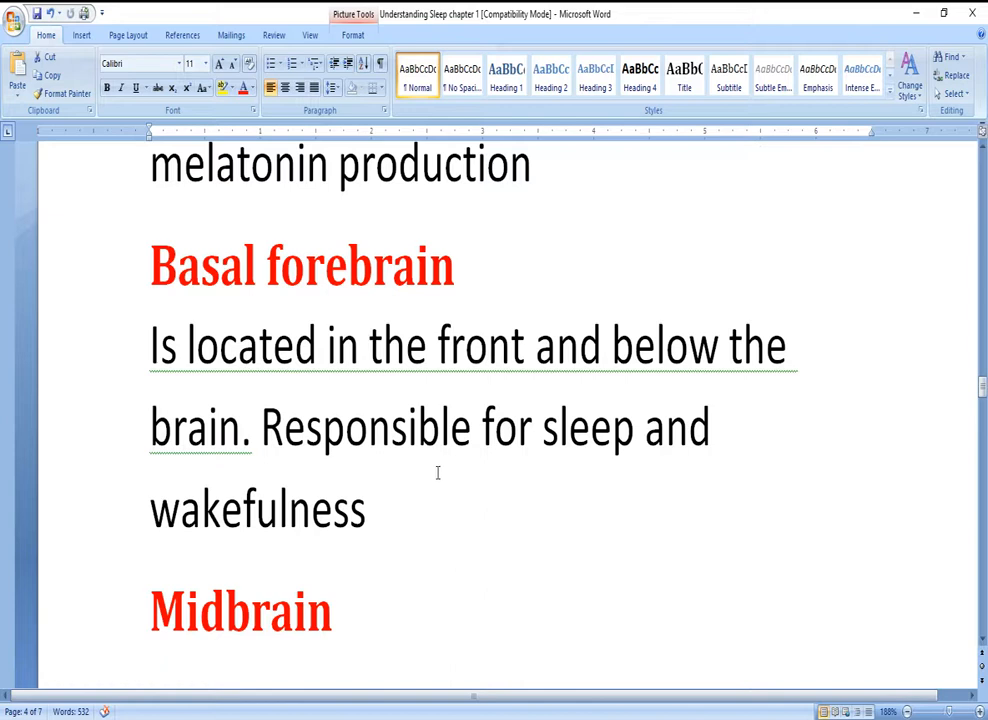
scroll("down", 3)
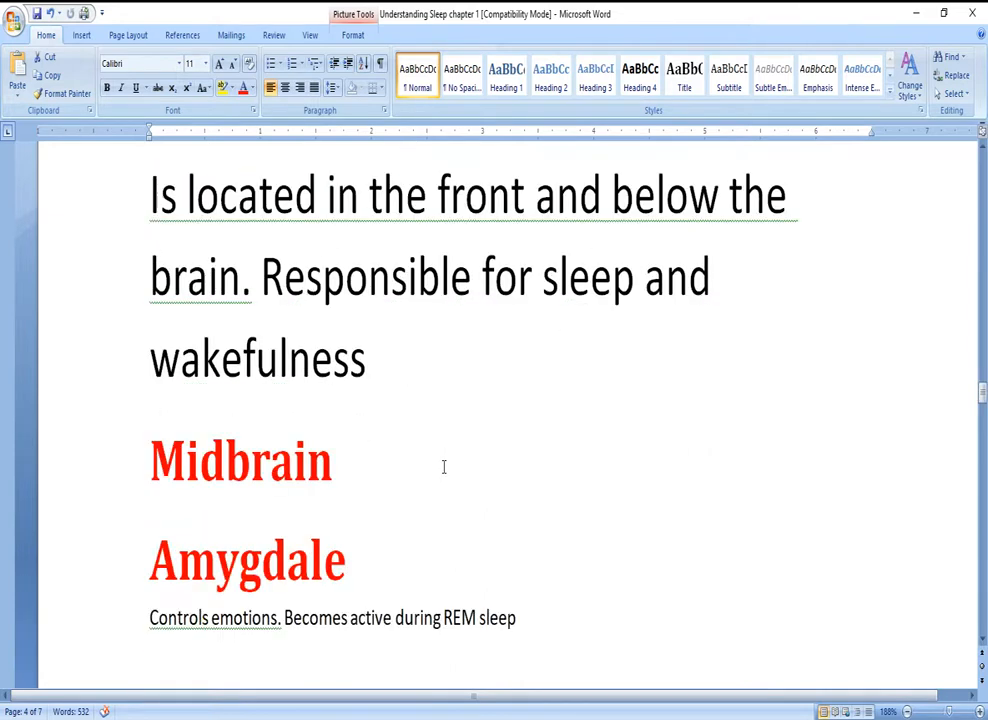
scroll("down", 3)
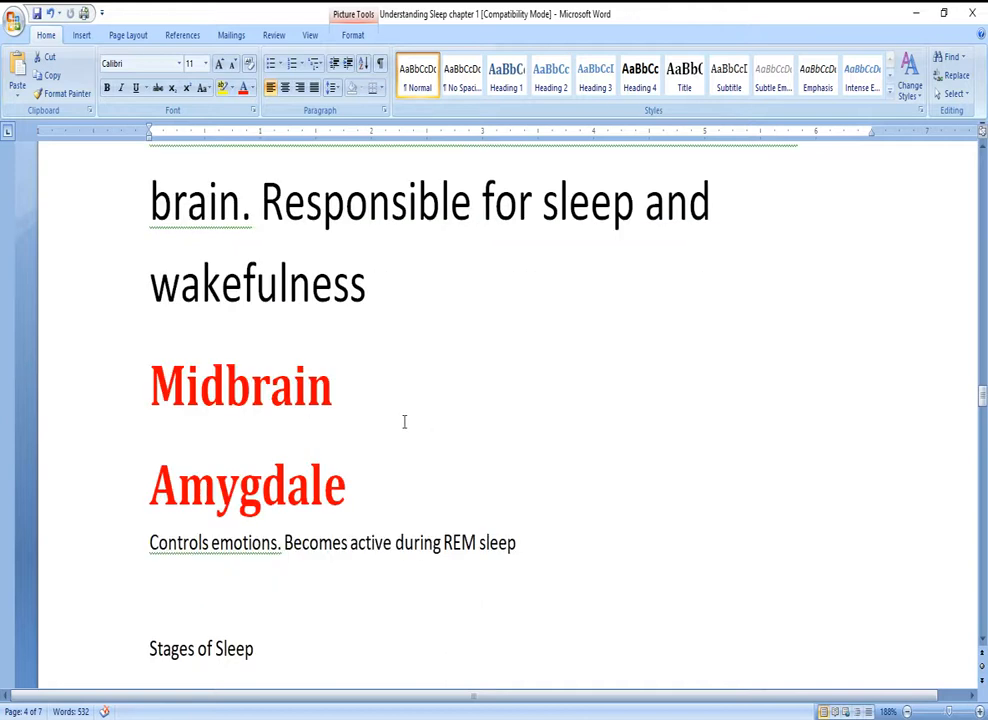
scroll("down", 3)
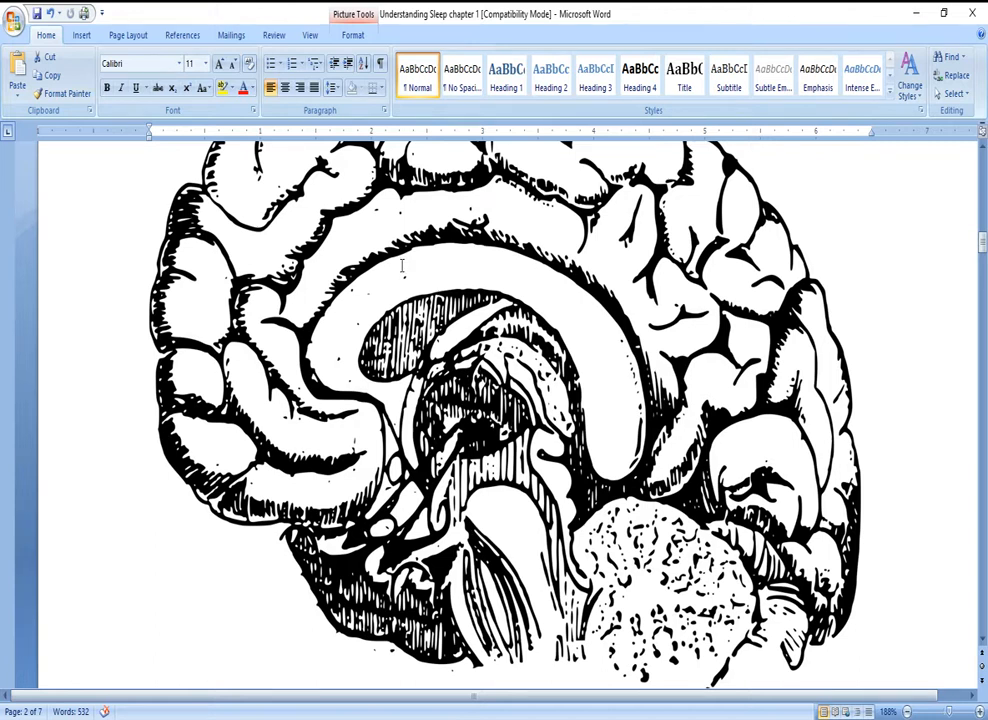
mouse_move(428, 218)
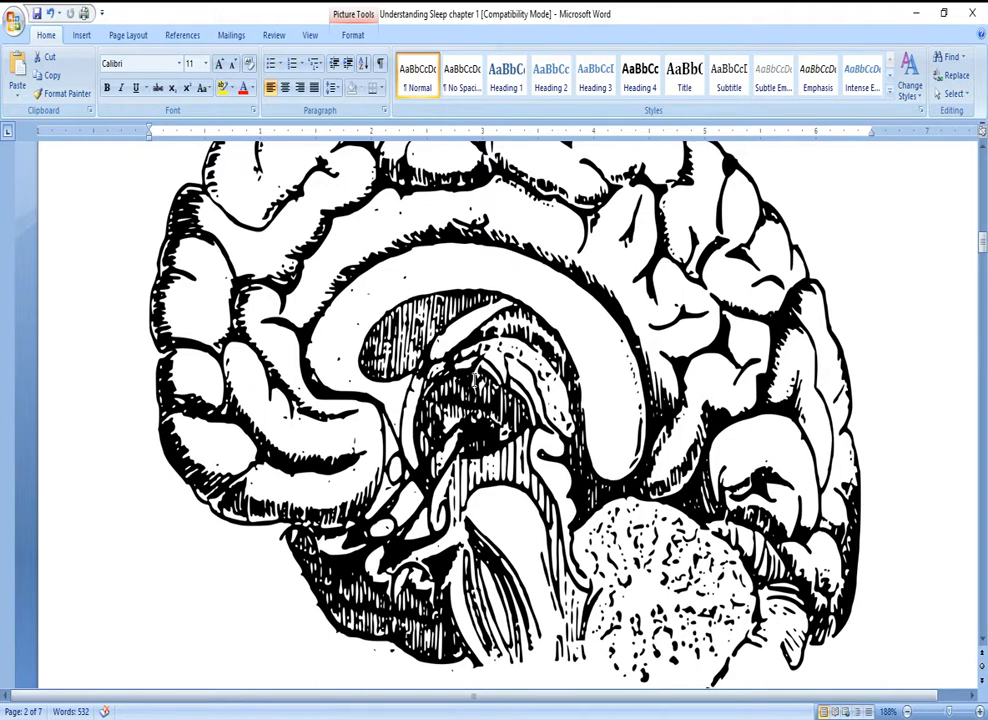
mouse_move(480, 388)
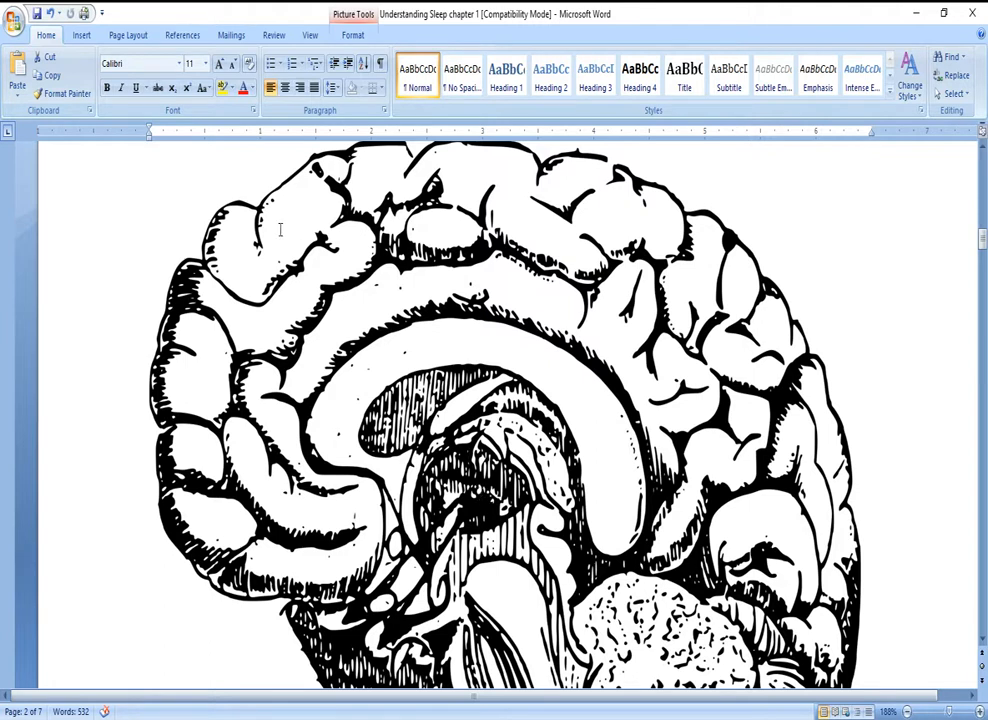
mouse_move(268, 256)
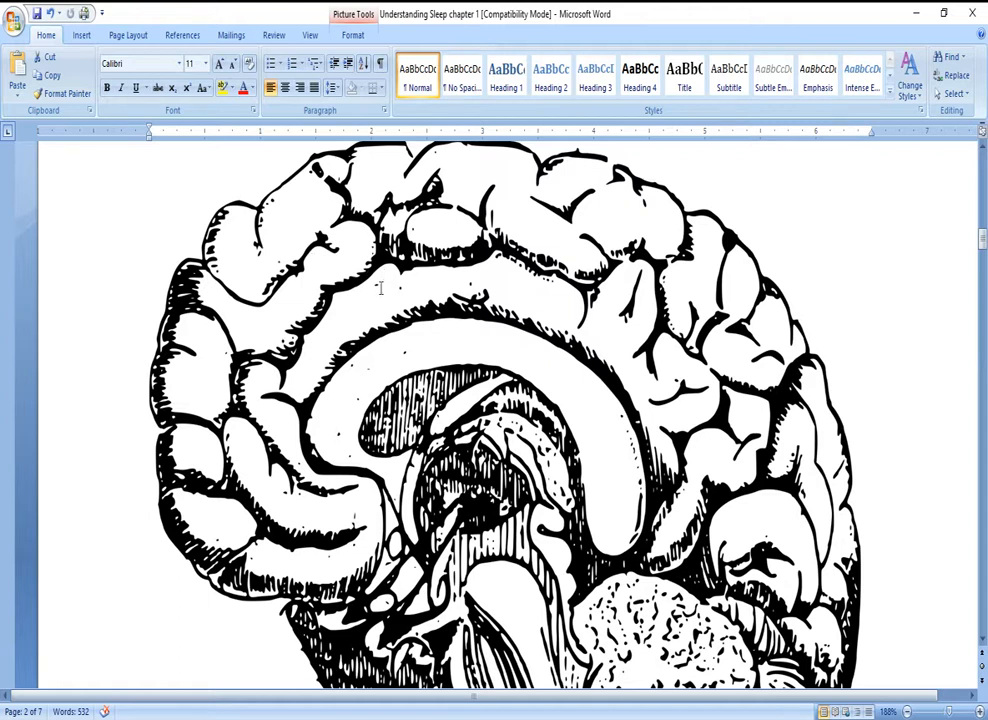
mouse_move(440, 340)
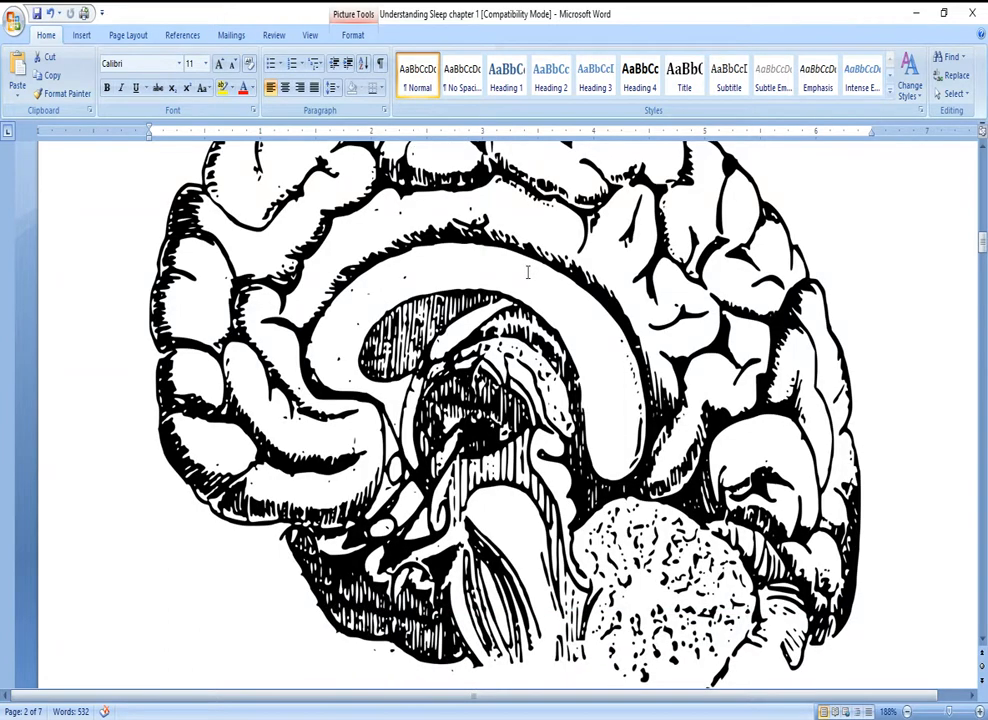
scroll("down", 3)
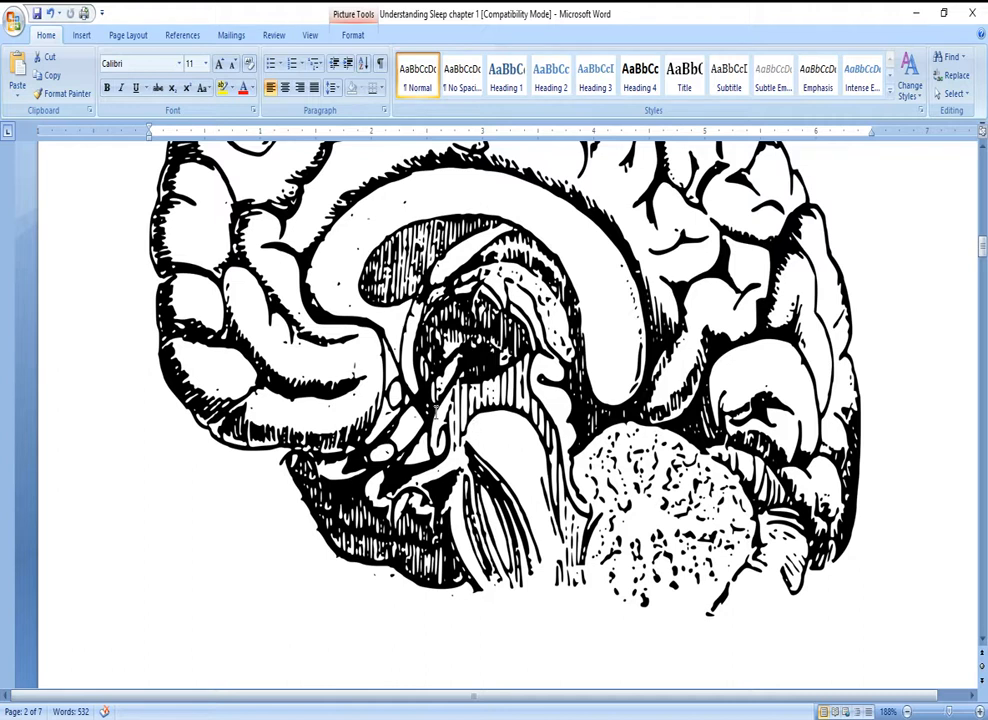
mouse_move(400, 476)
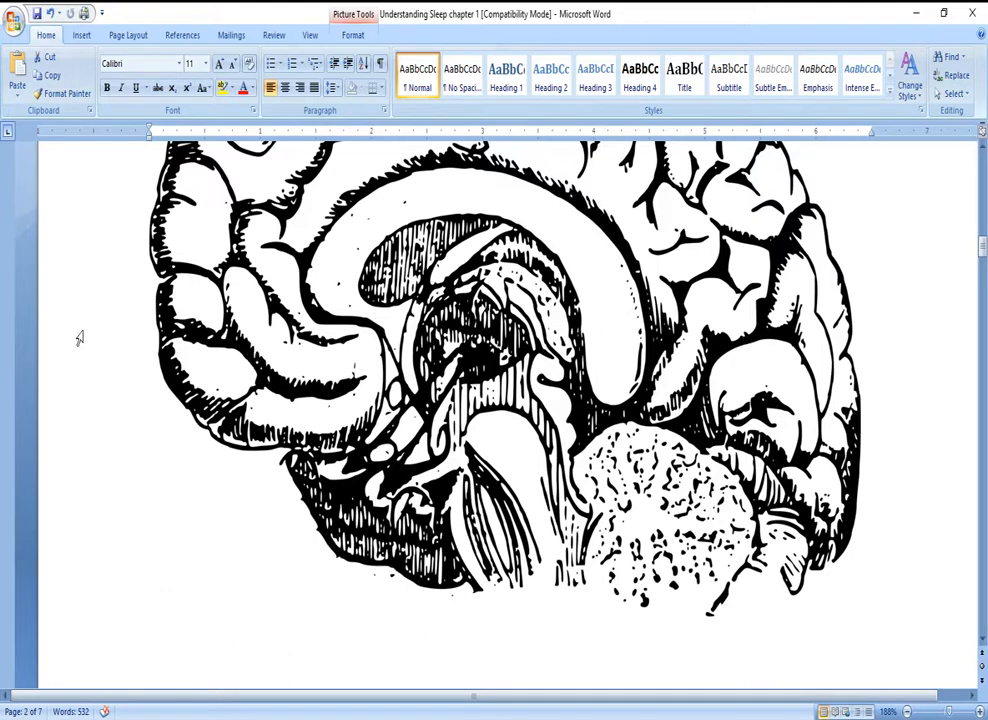
scroll("down", 3)
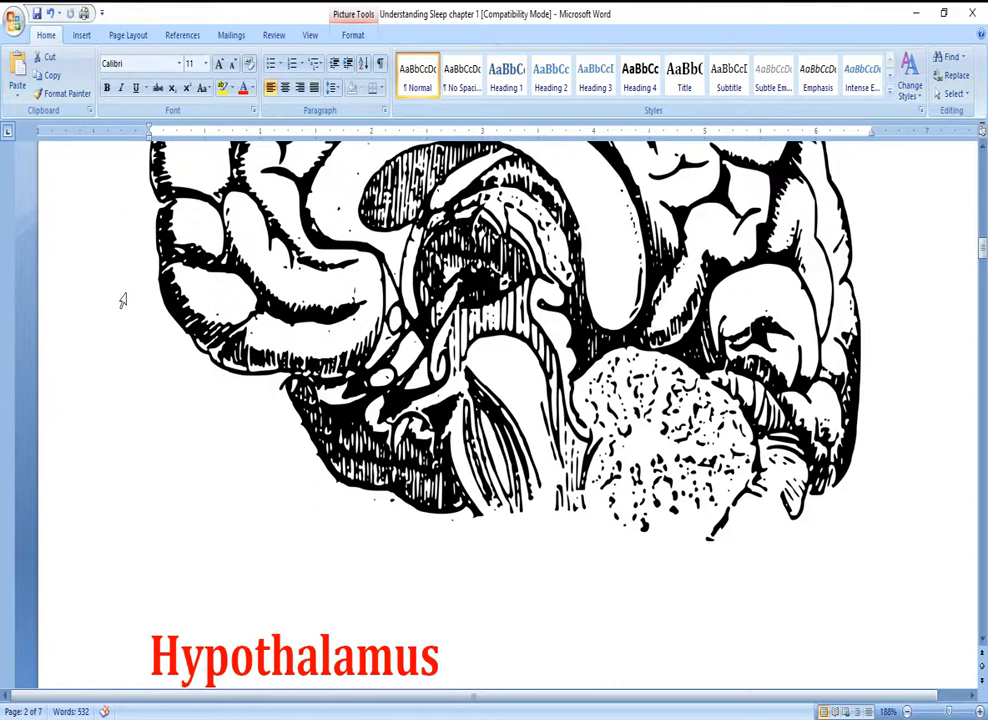